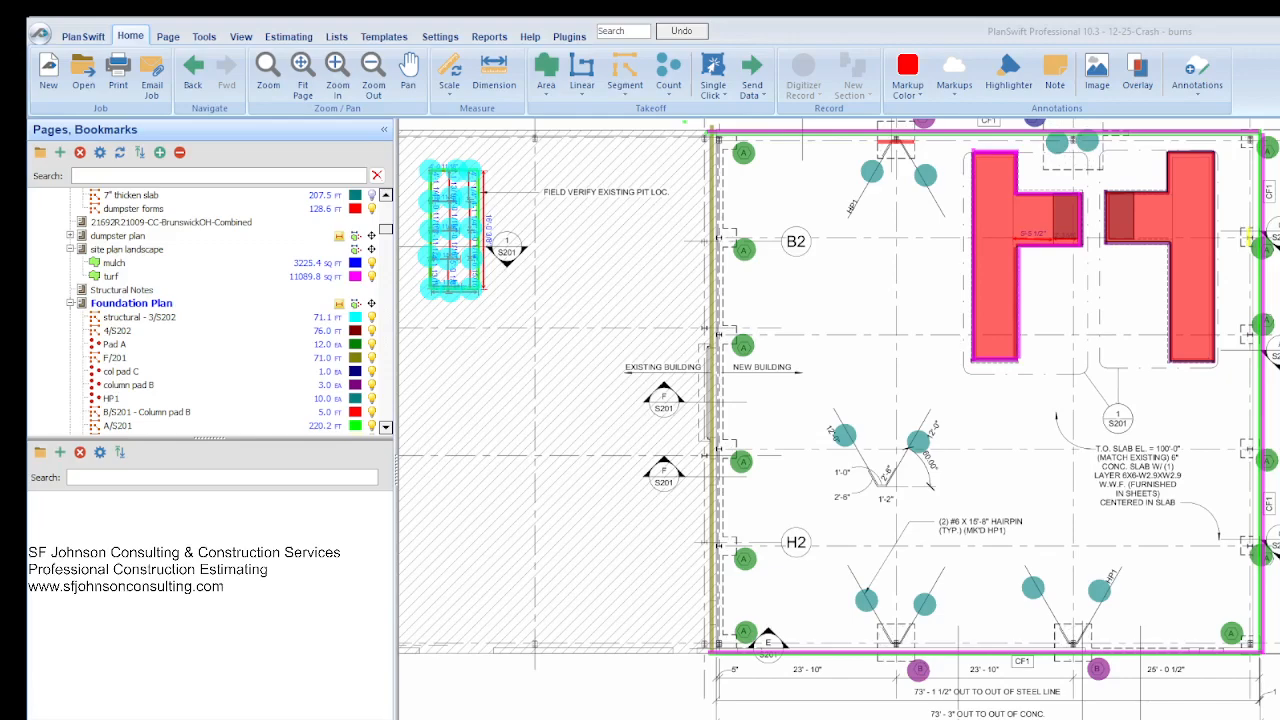
pyautogui.moveTo(334, 682)
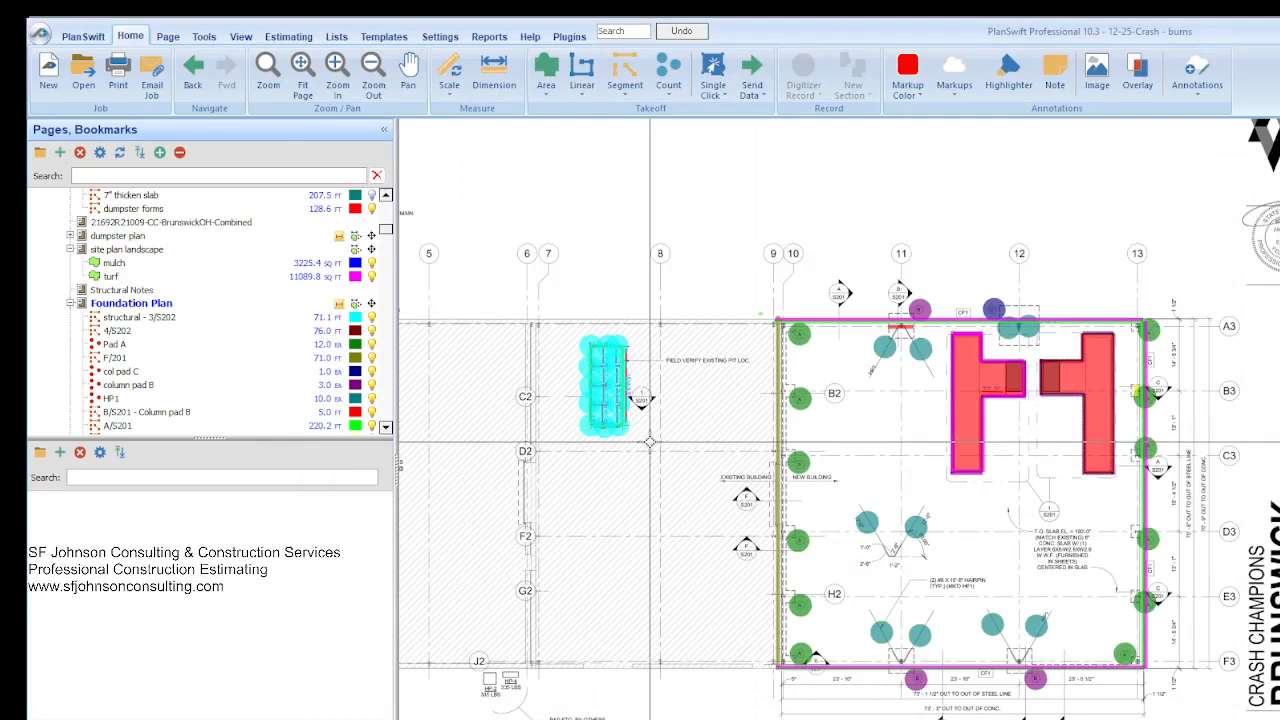
pyautogui.moveTo(813, 415)
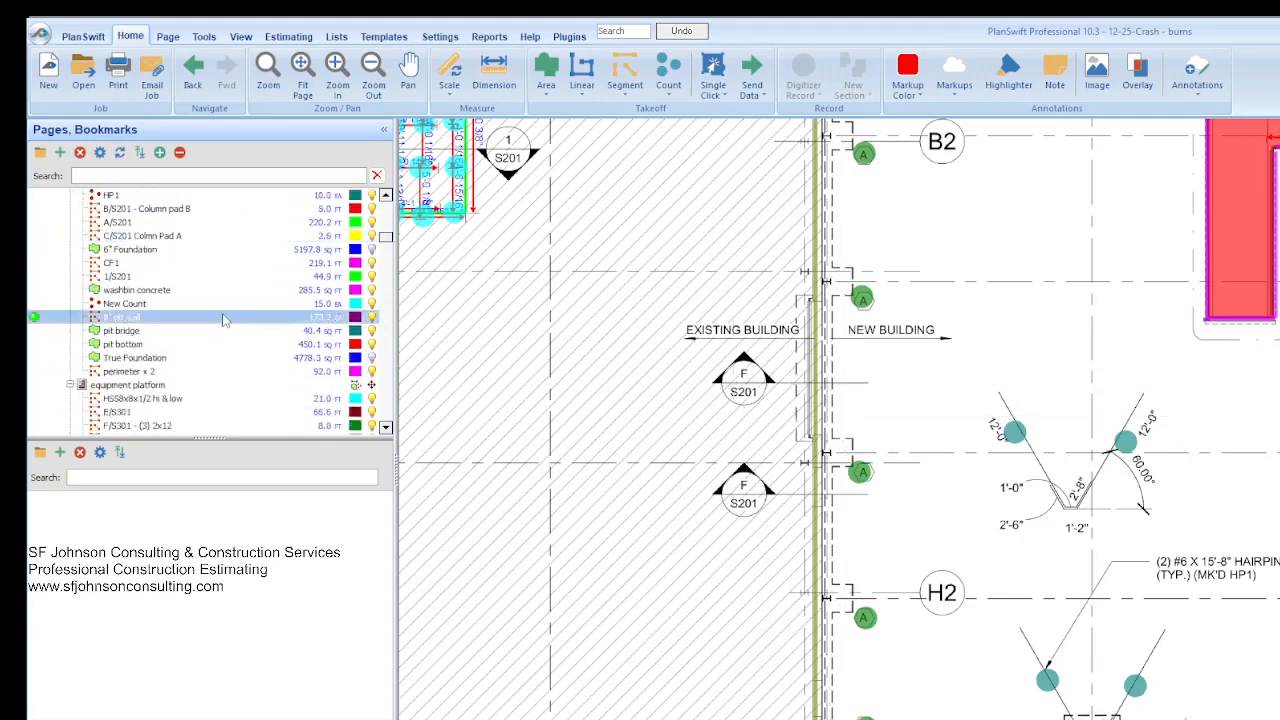
# Open the S201 Foundation Section View page from the Pages tree.
pyautogui.click(134, 357)
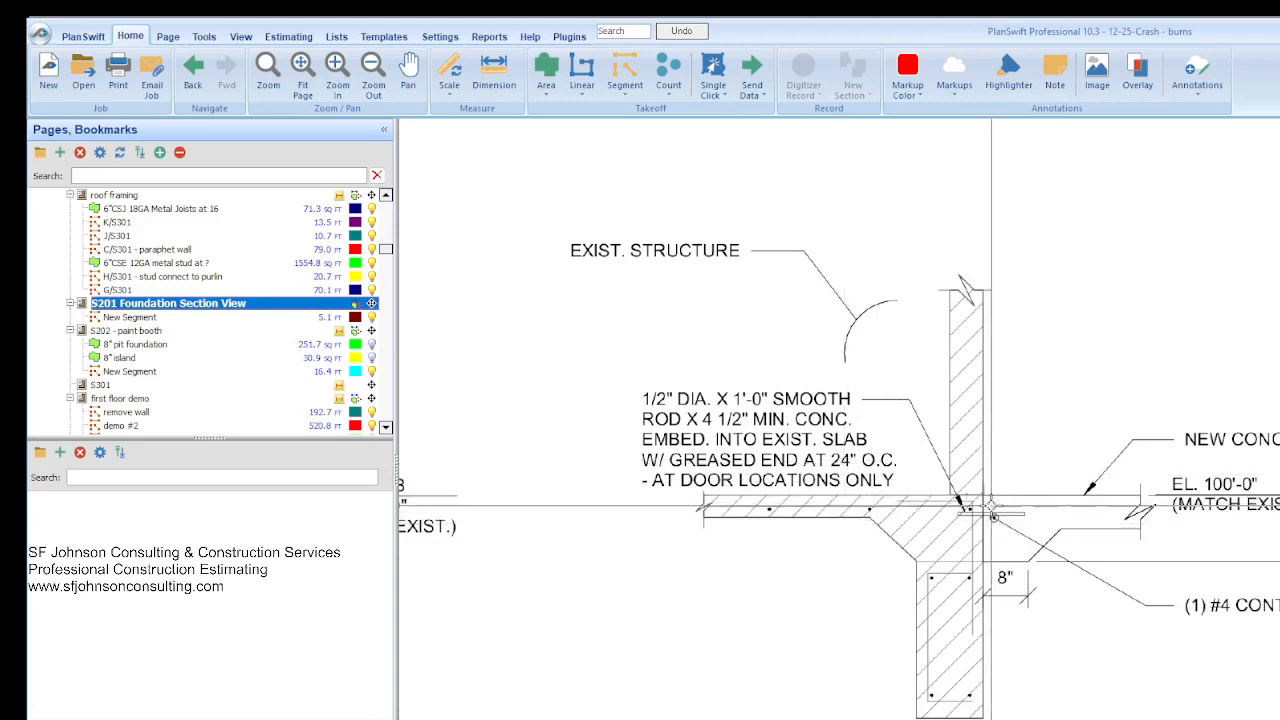
# Fit the S201 sheet and zoom in on the F/S201 Section @ FNDN detail.
pyautogui.click(160, 276)
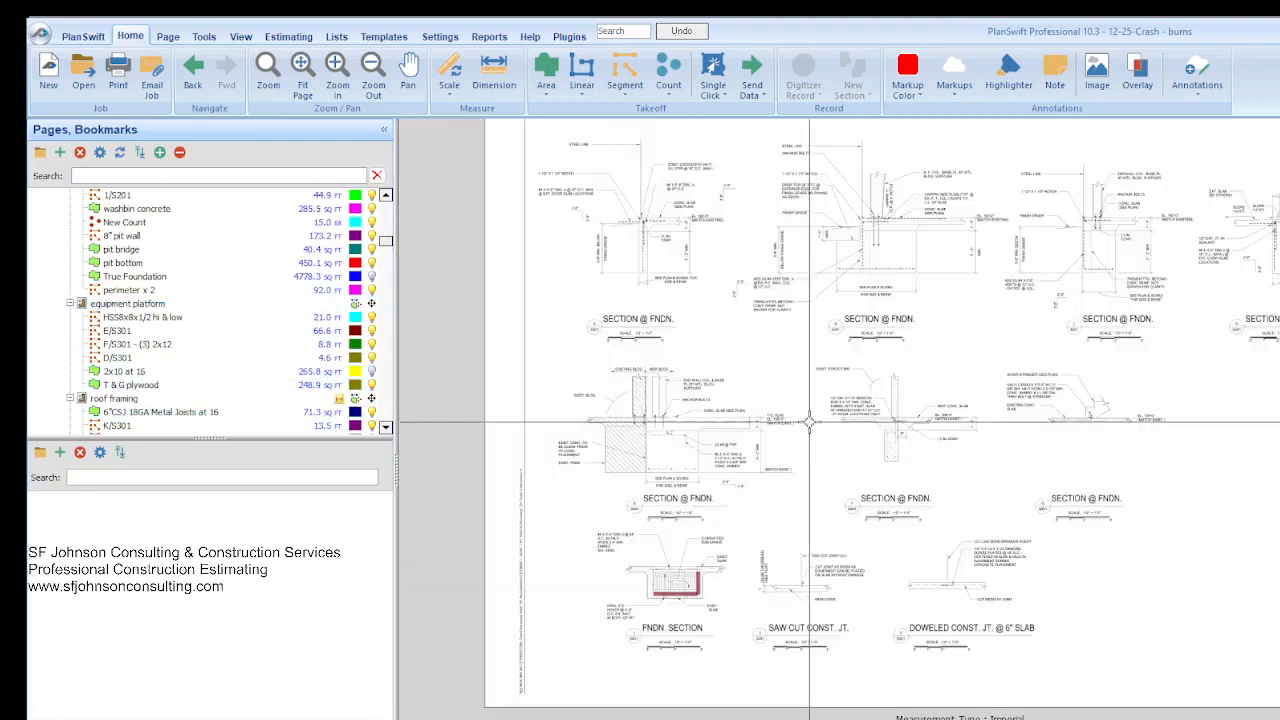
pyautogui.click(120, 330)
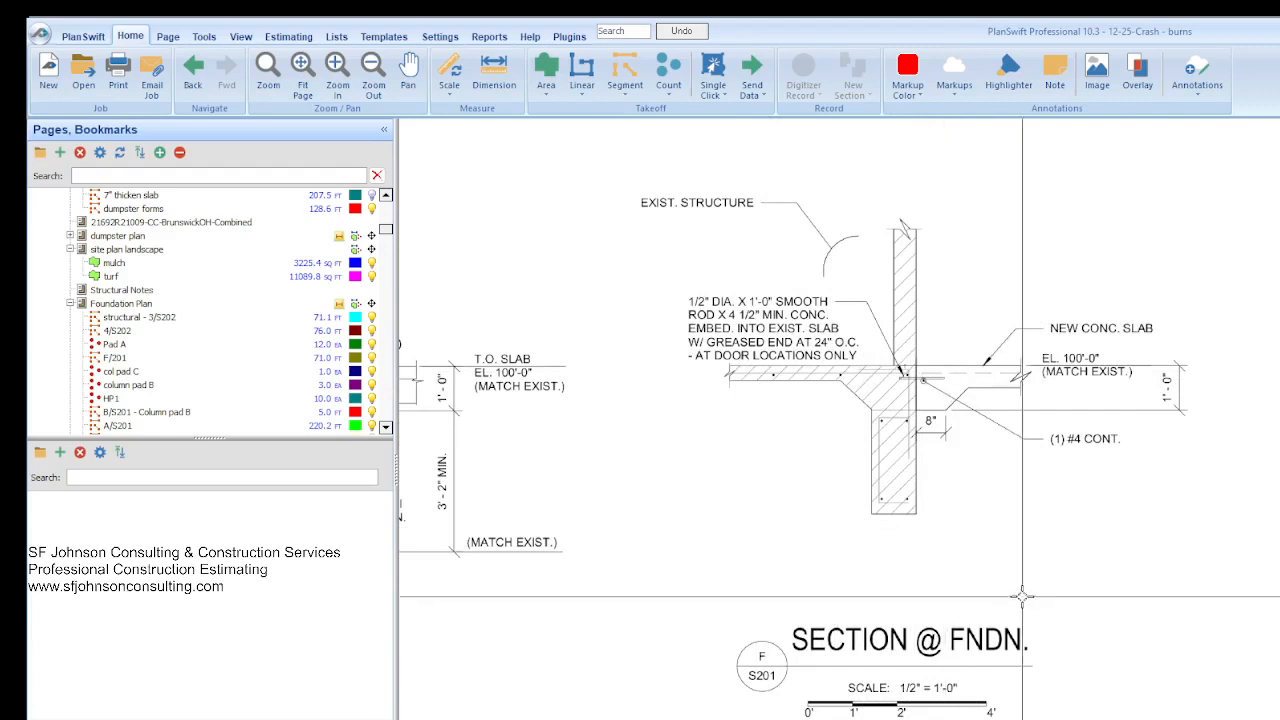
pyautogui.moveTo(1224, 640)
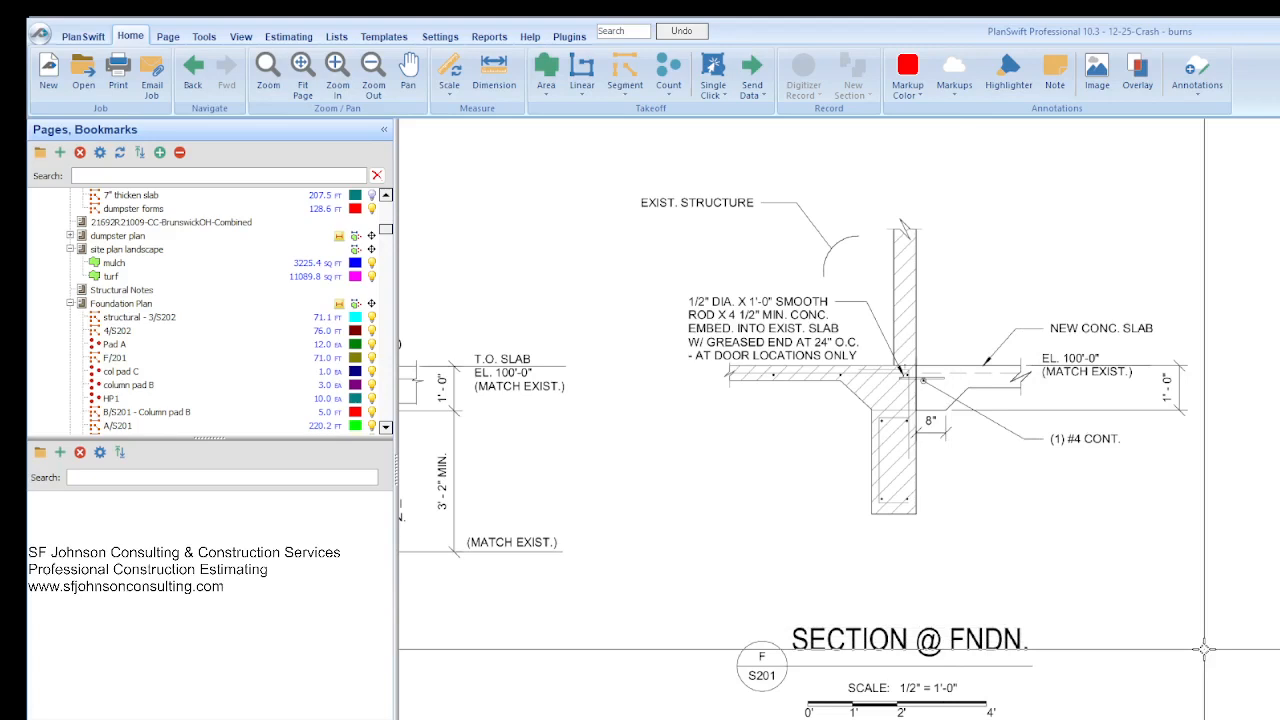
pyautogui.moveTo(945, 308)
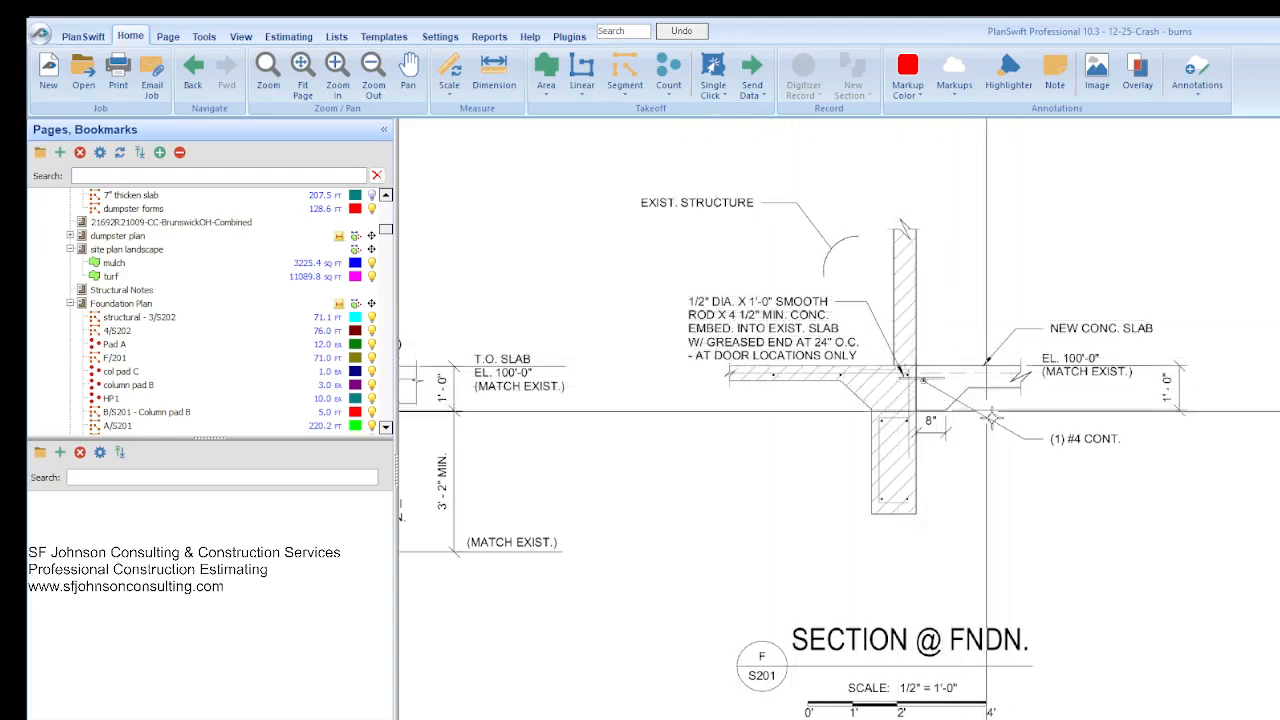
pyautogui.click(372, 70)
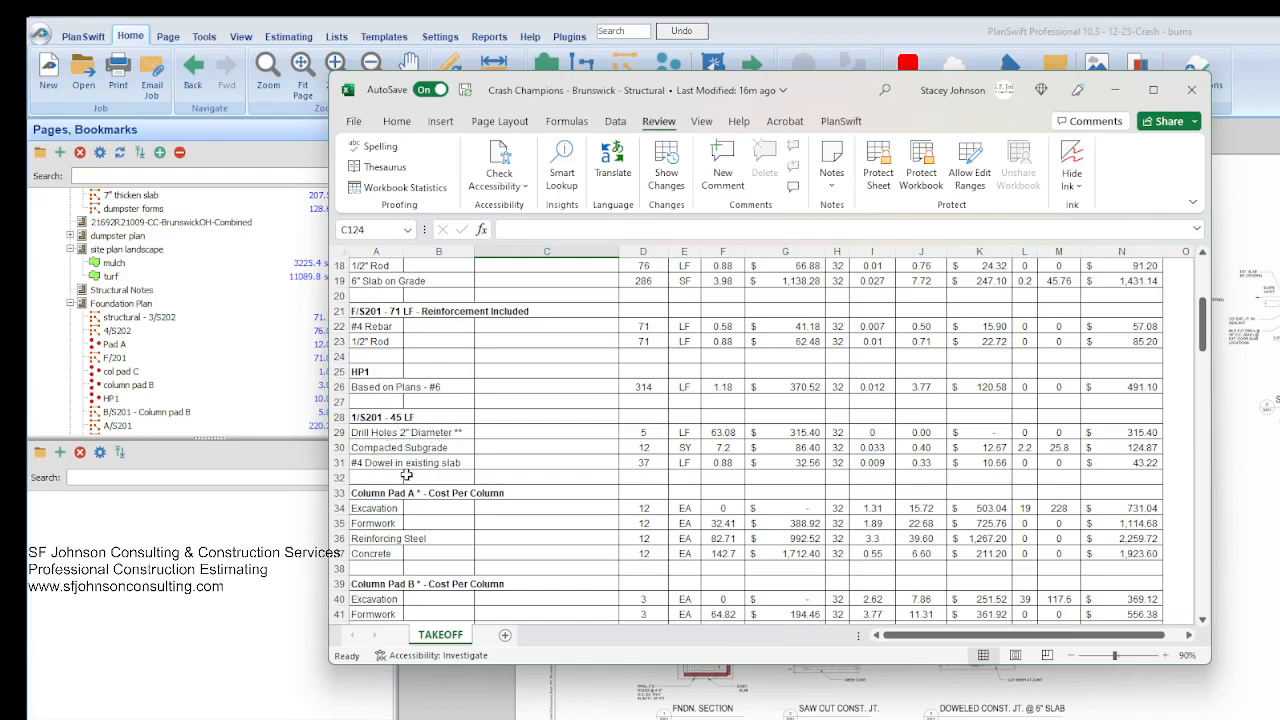
# Scroll the TAKEOFF sheet to the Column Pad A, B and C cost rows.
pyautogui.scroll(-3)
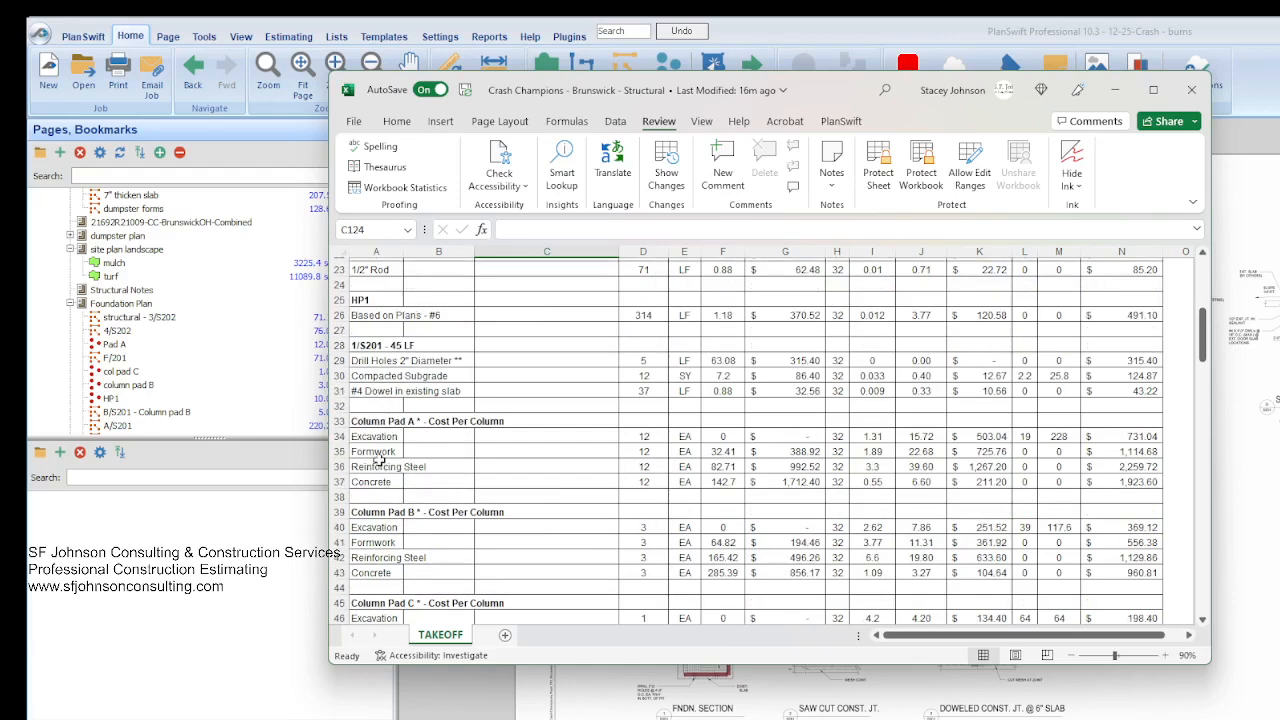
pyautogui.moveTo(549, 444)
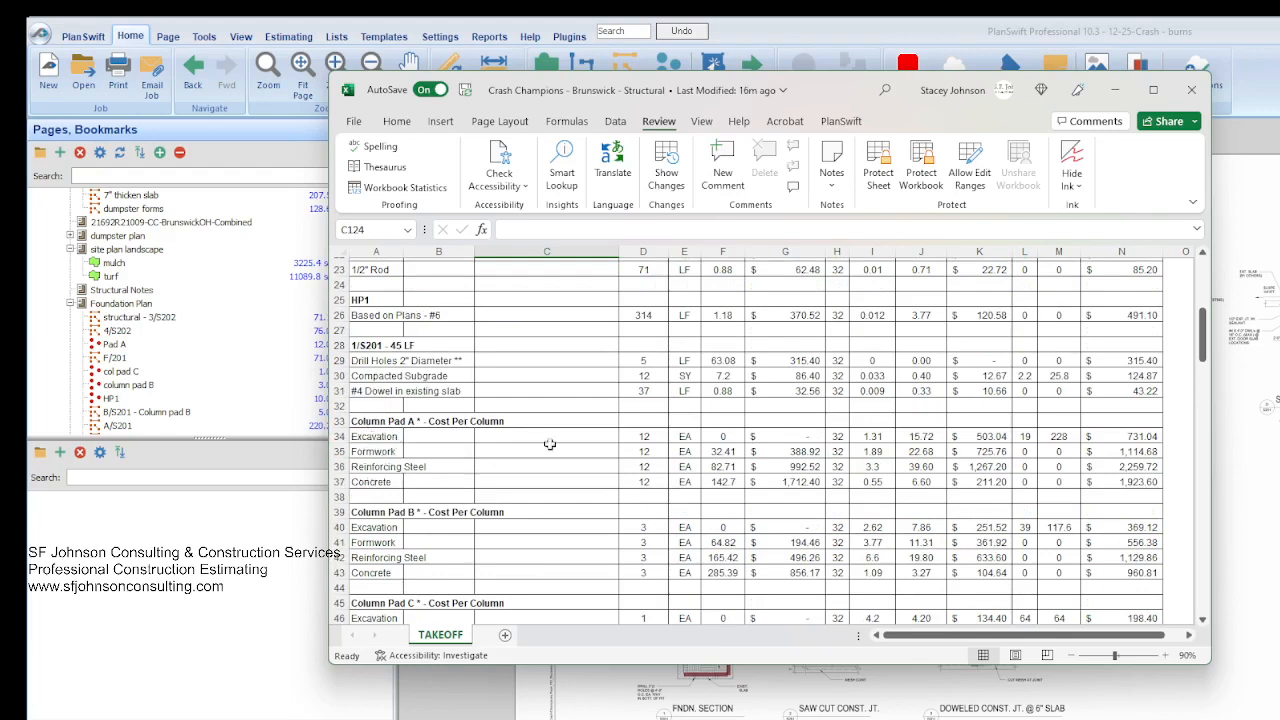
pyautogui.moveTo(950, 462)
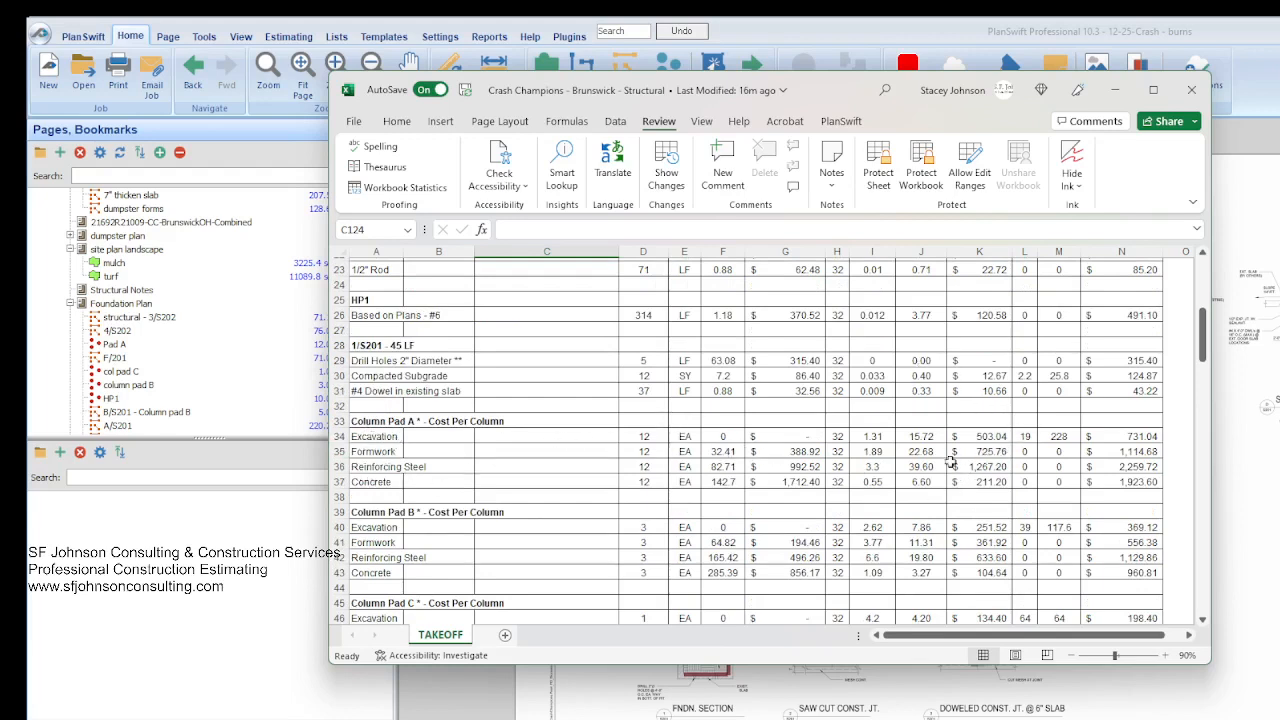
pyautogui.moveTo(885, 372)
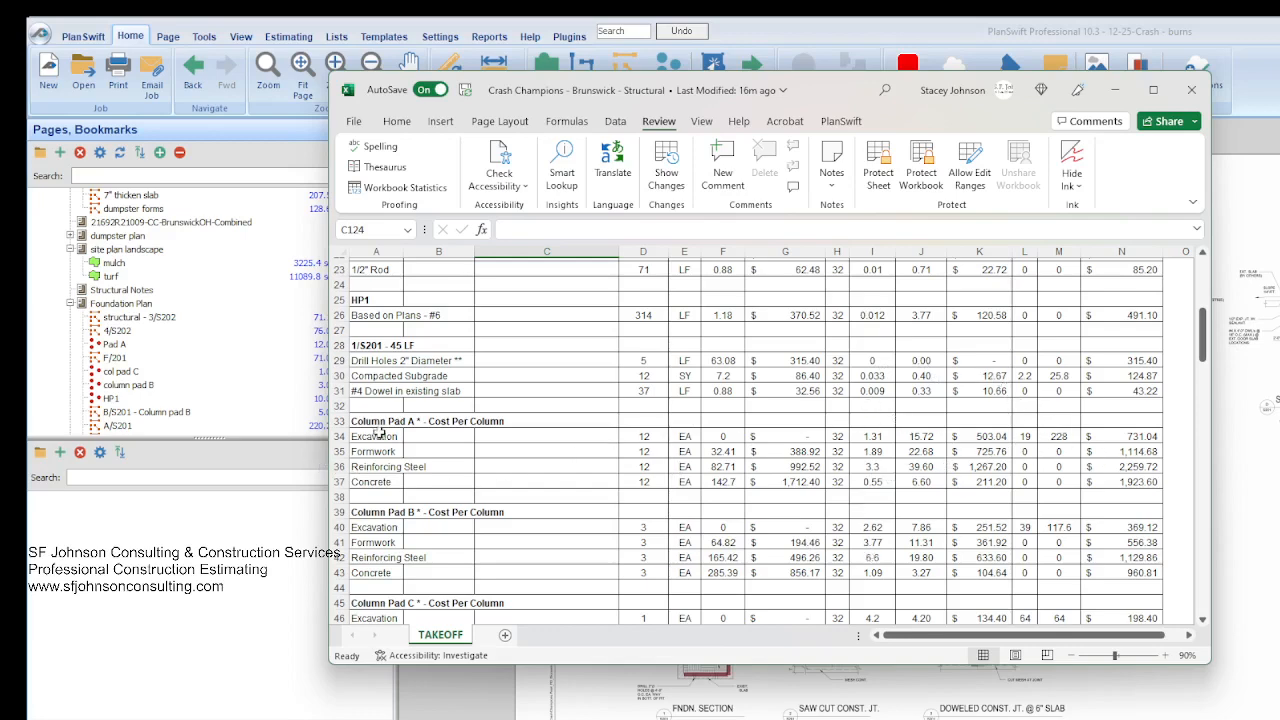
pyautogui.scroll(-3)
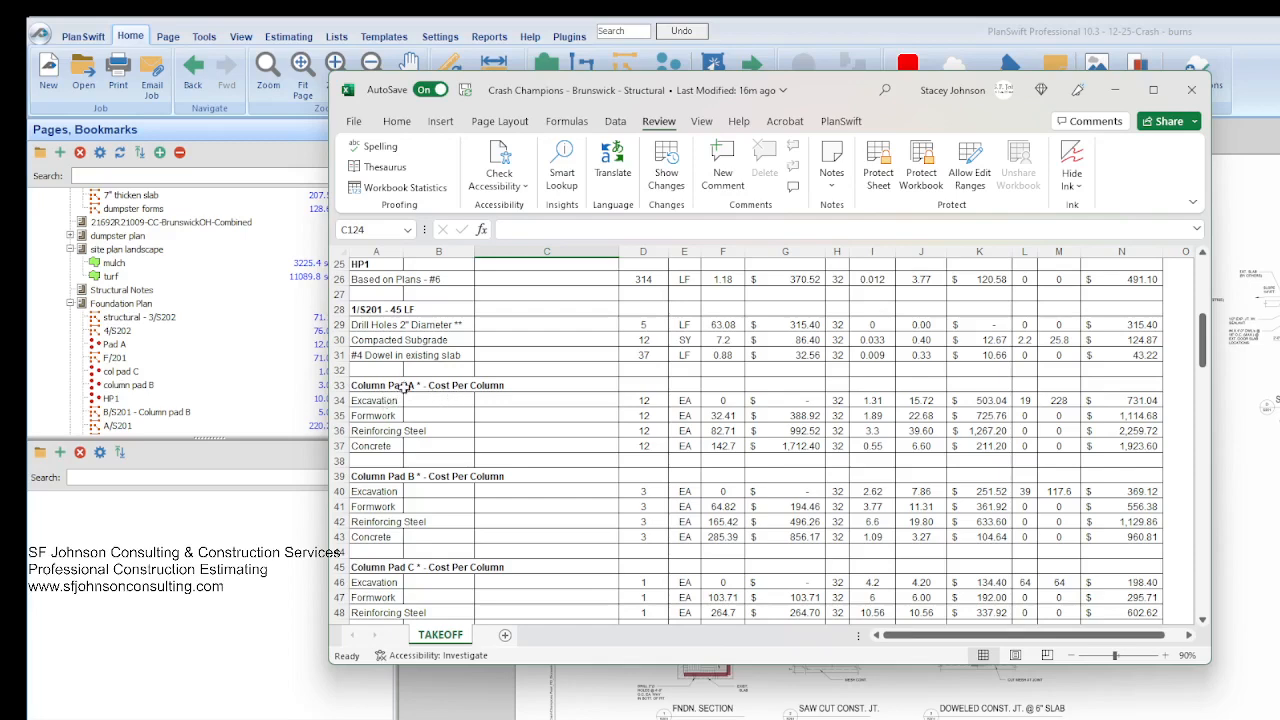
pyautogui.moveTo(1023, 533)
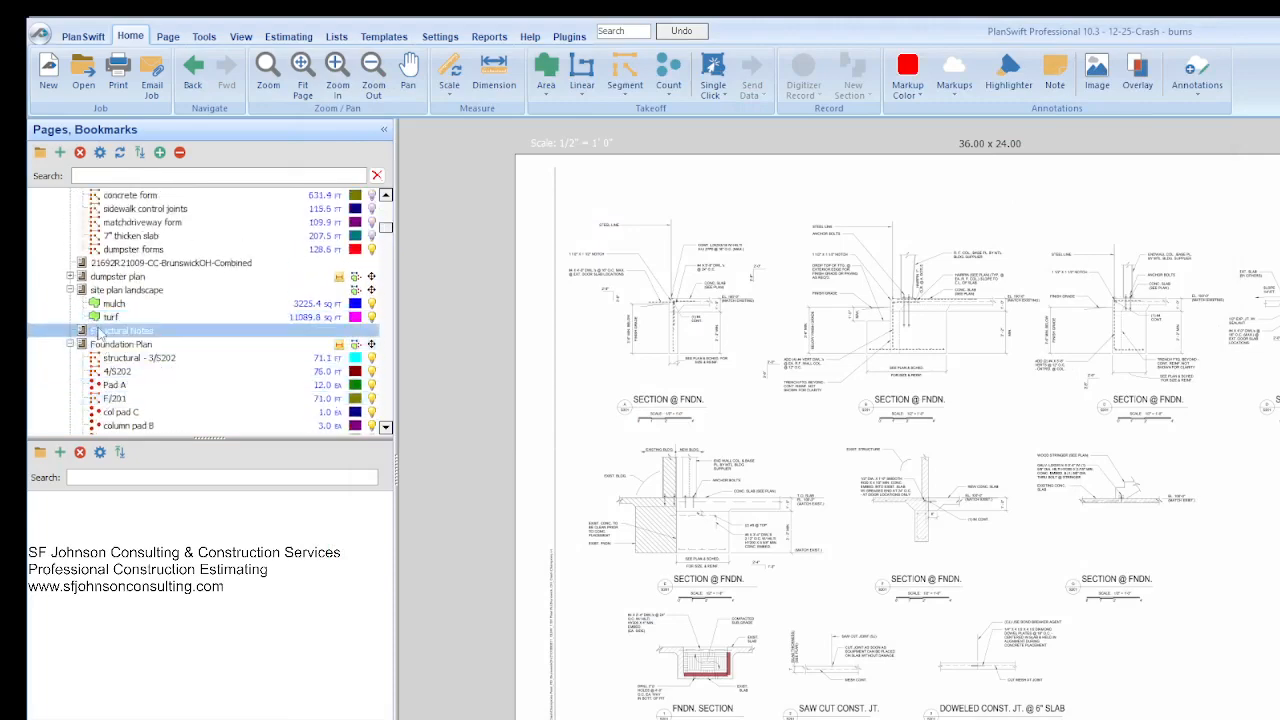
# Open the Structural Notes page to view the footing schedules.
pyautogui.click(133, 330)
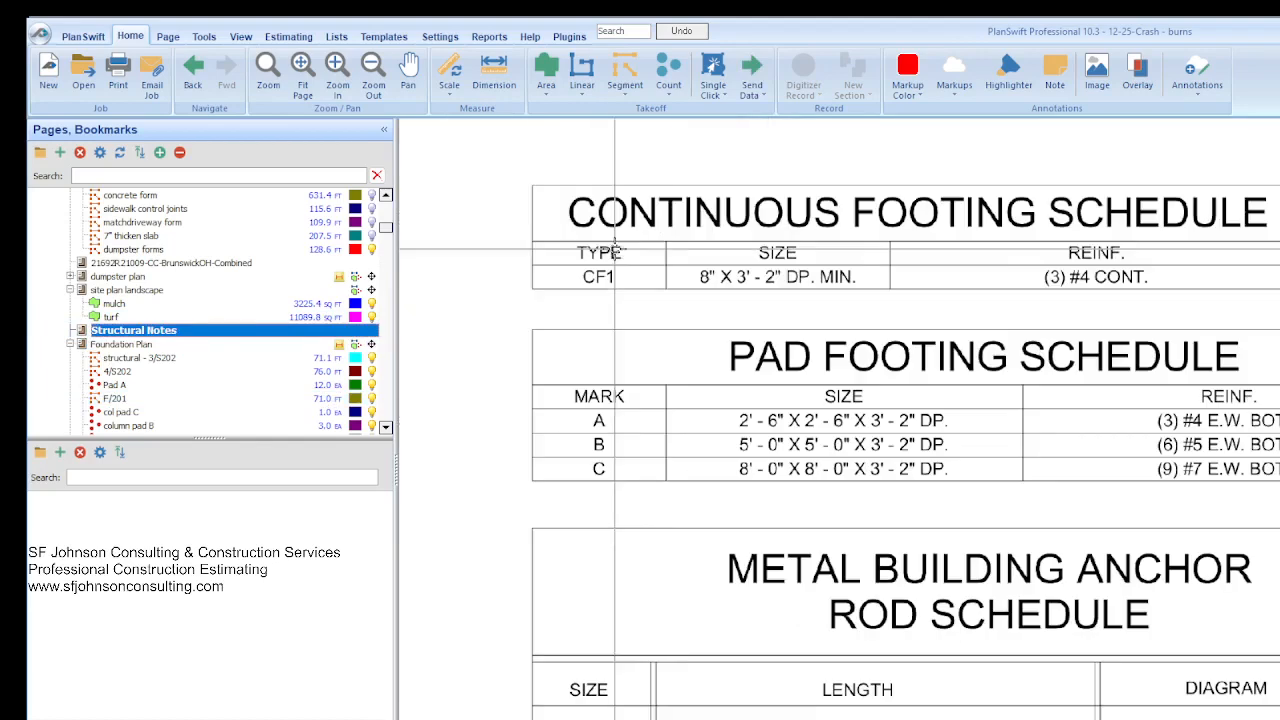
pyautogui.moveTo(928, 330)
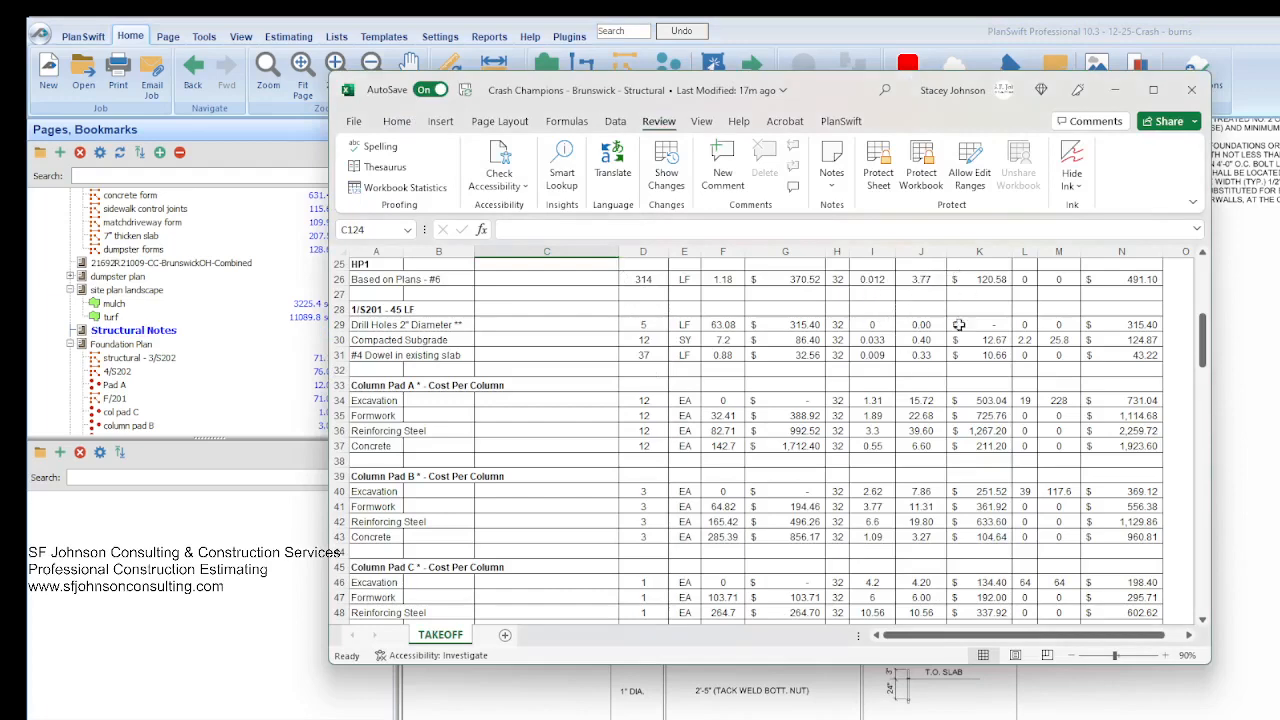
pyautogui.scroll(-3)
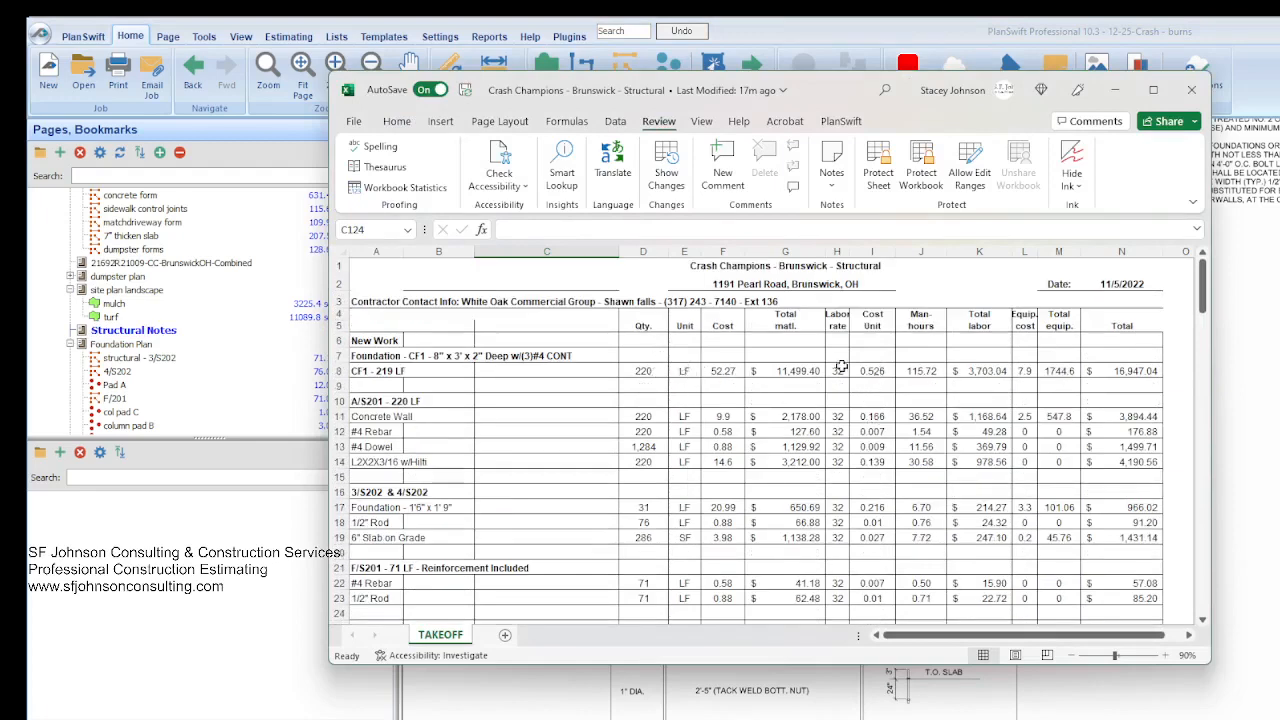
pyautogui.scroll(-3)
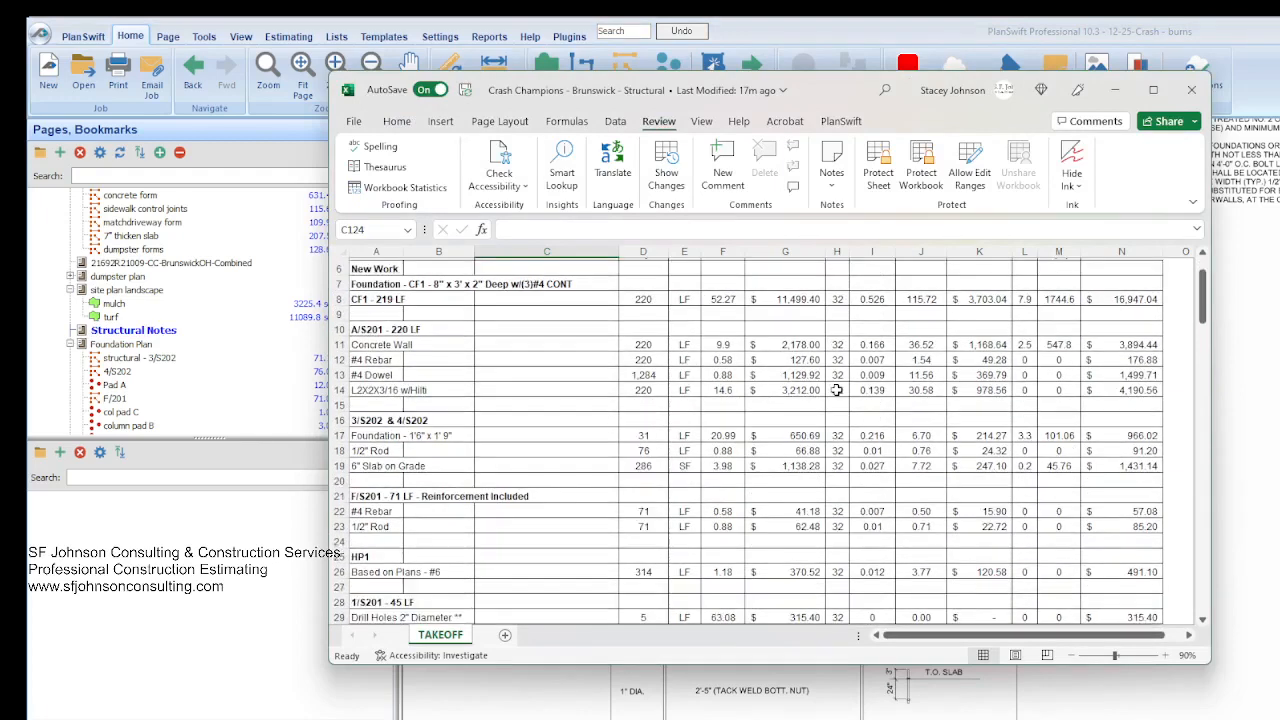
pyautogui.moveTo(1061, 430)
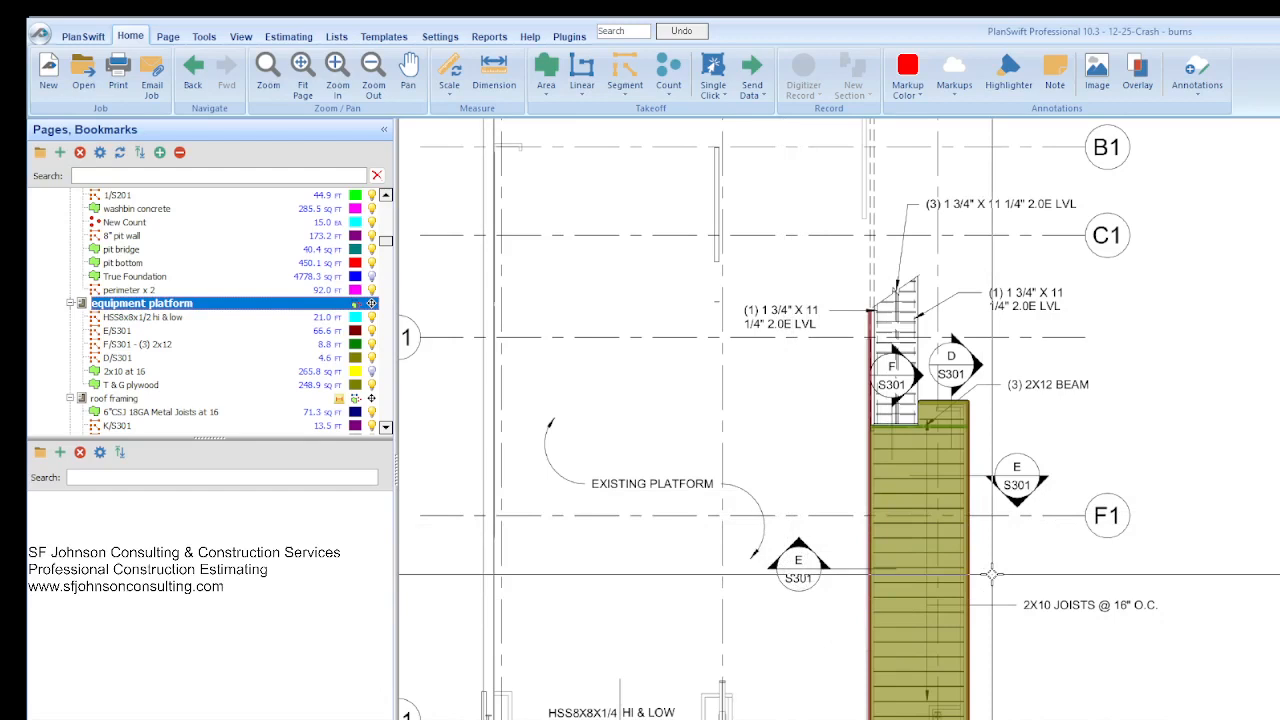
pyautogui.moveTo(1050, 498)
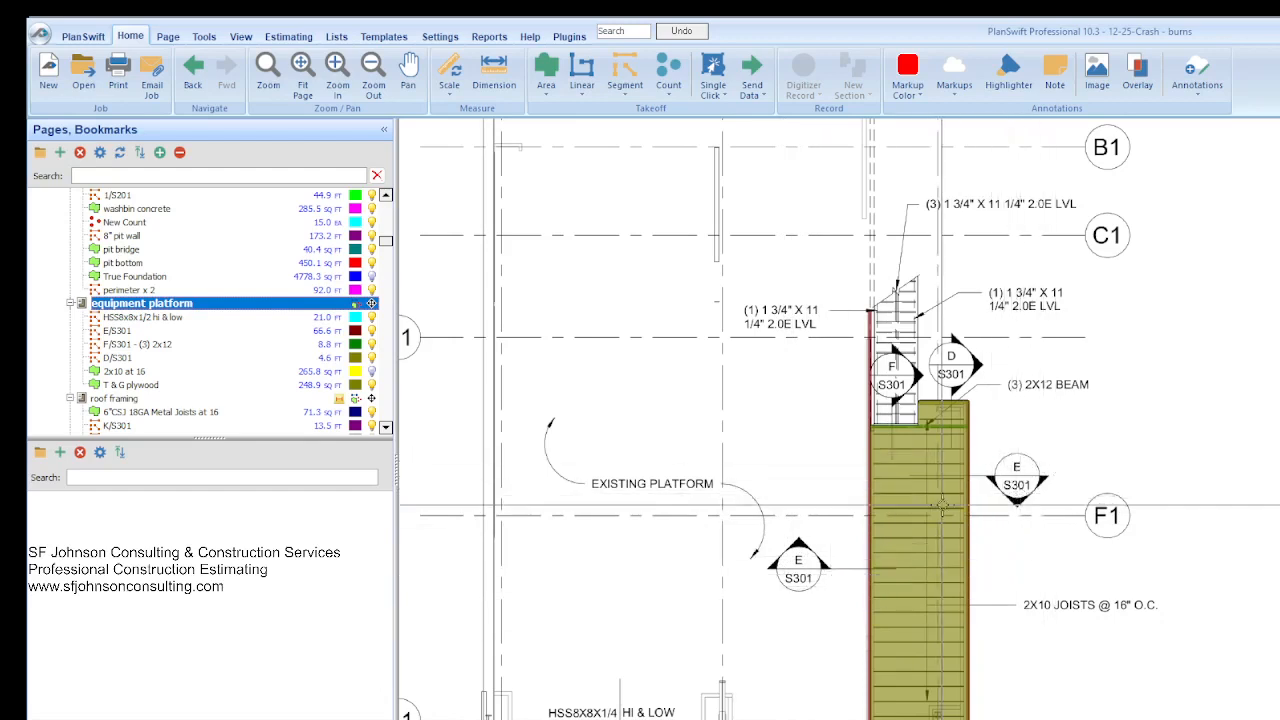
pyautogui.click(140, 344)
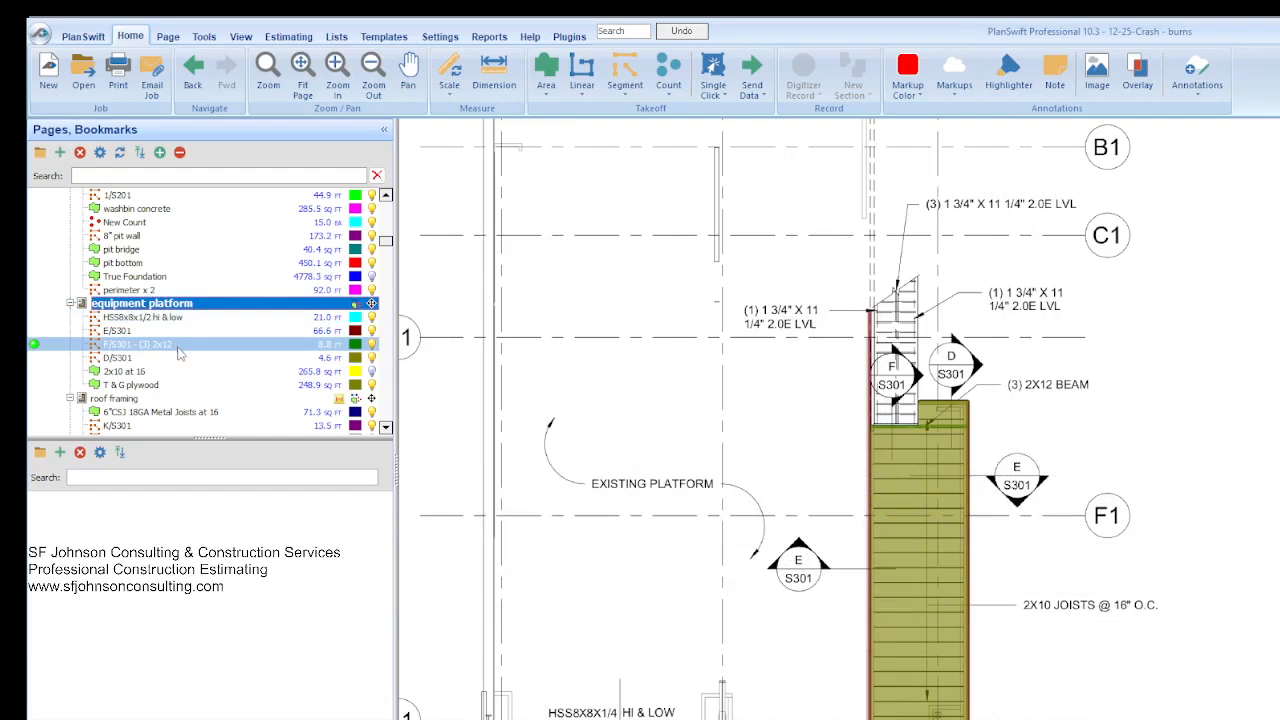
pyautogui.scroll(-3)
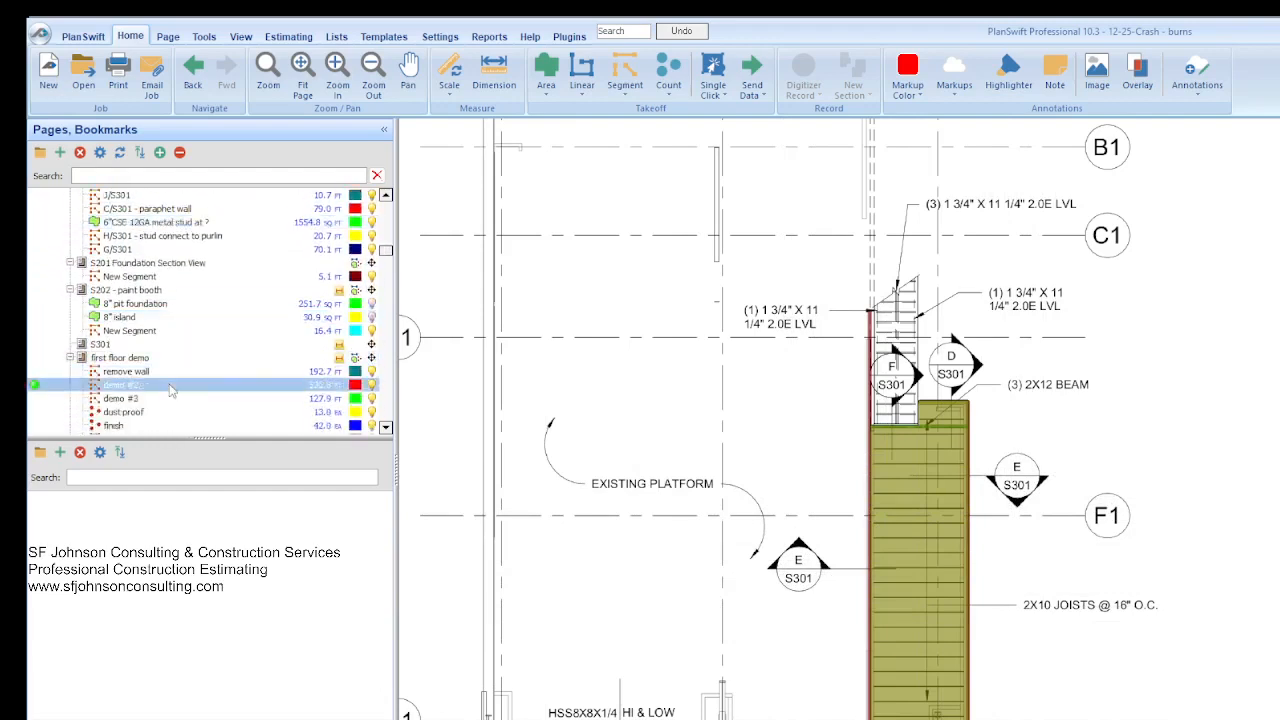
pyautogui.click(104, 343)
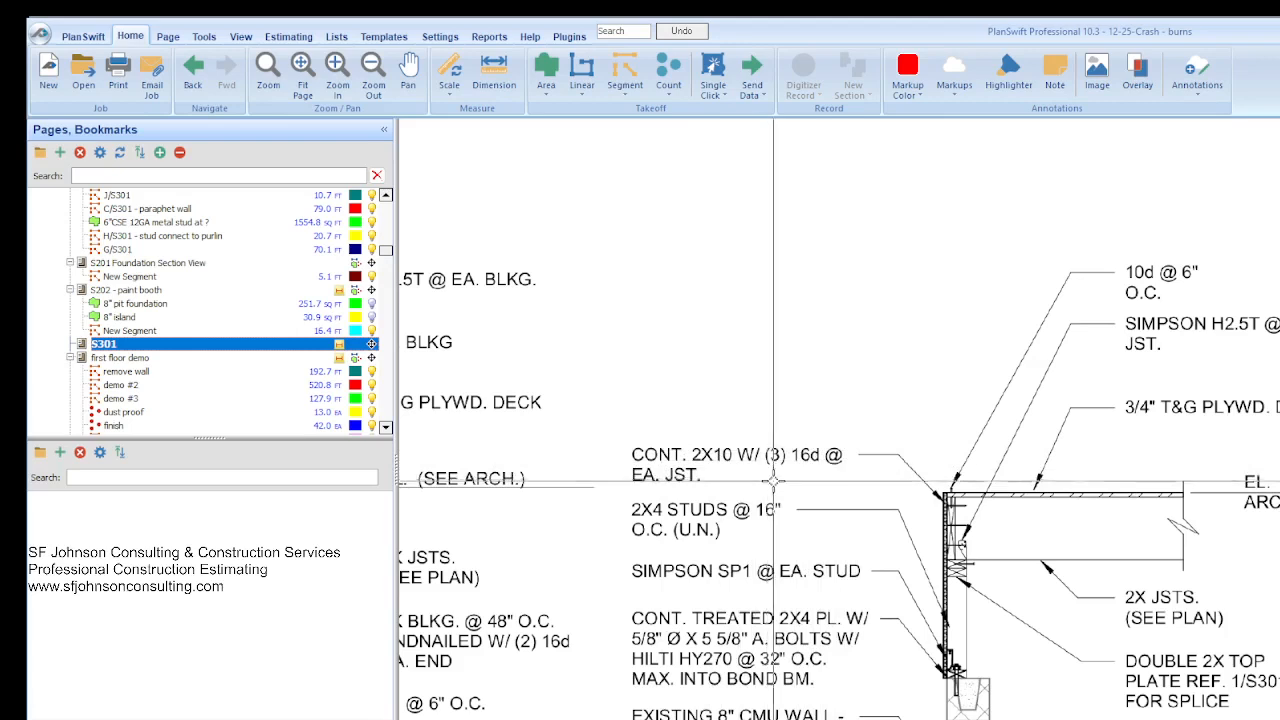
pyautogui.moveTo(715, 485)
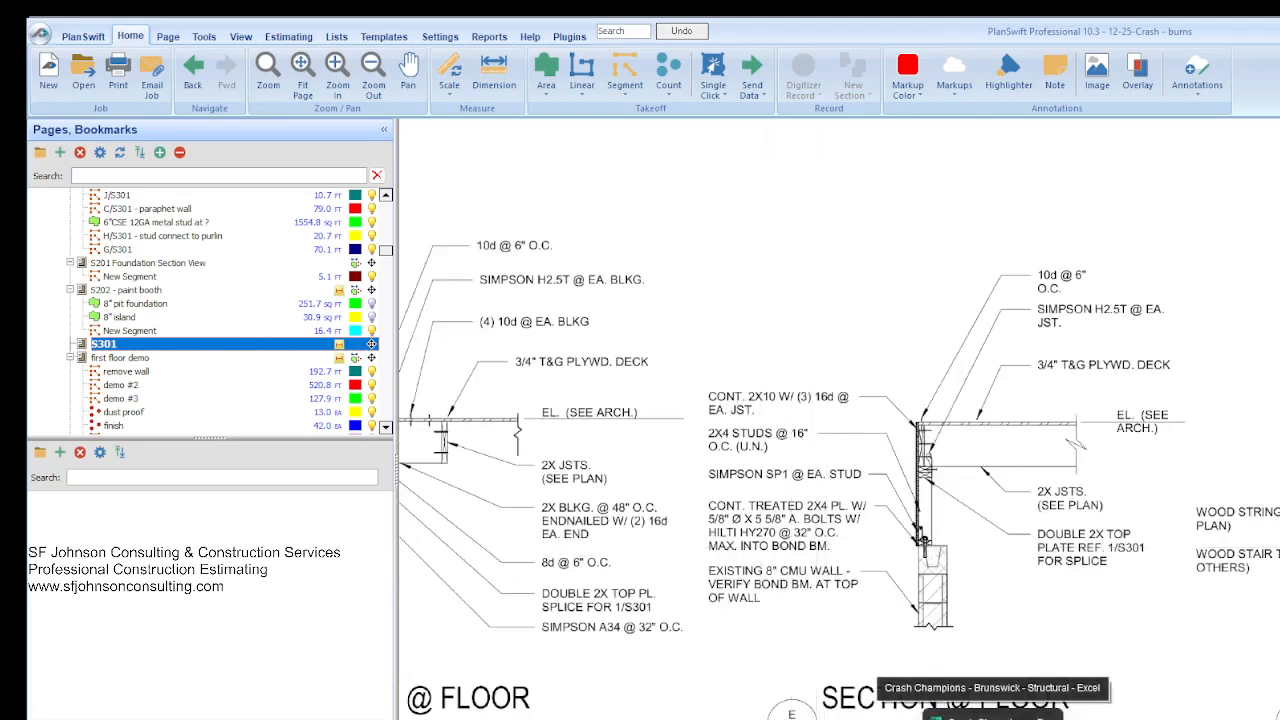
# Bring the Excel takeoff workbook in front of PlanSwift.
pyautogui.click(990, 688)
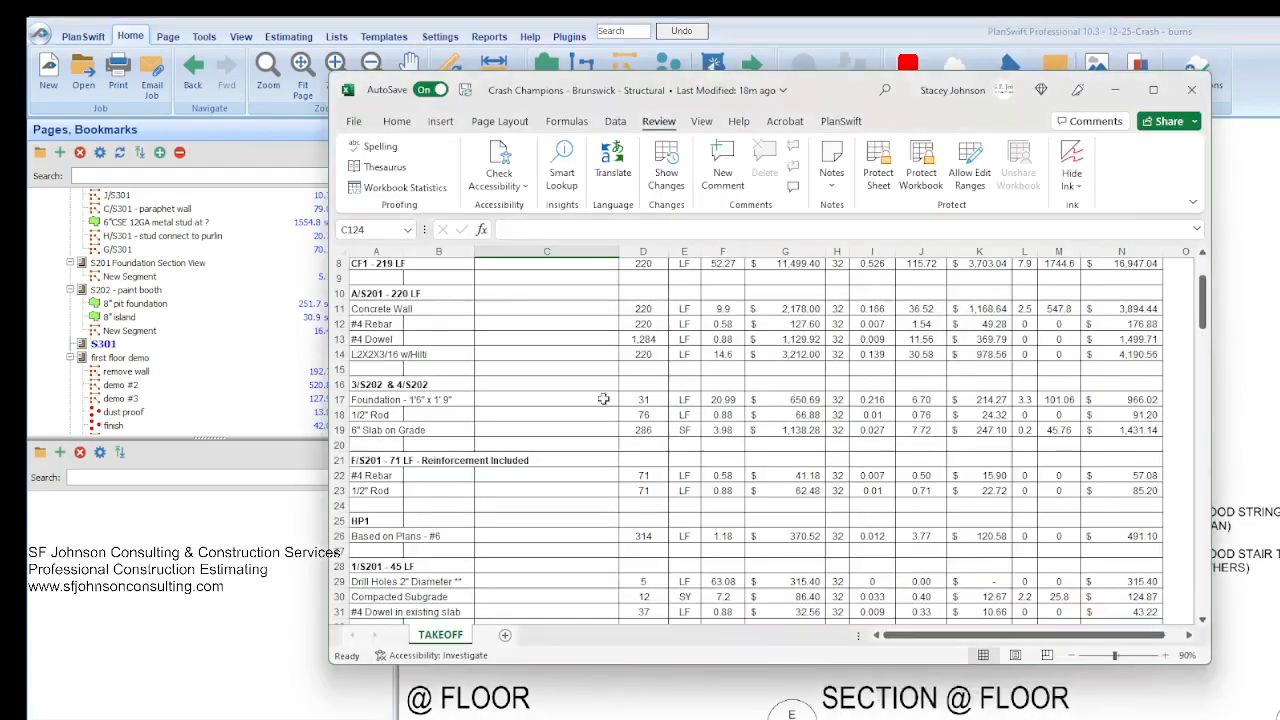
# Scroll the TAKEOFF sheet down through the S301 framing rows.
pyautogui.scroll(-3)
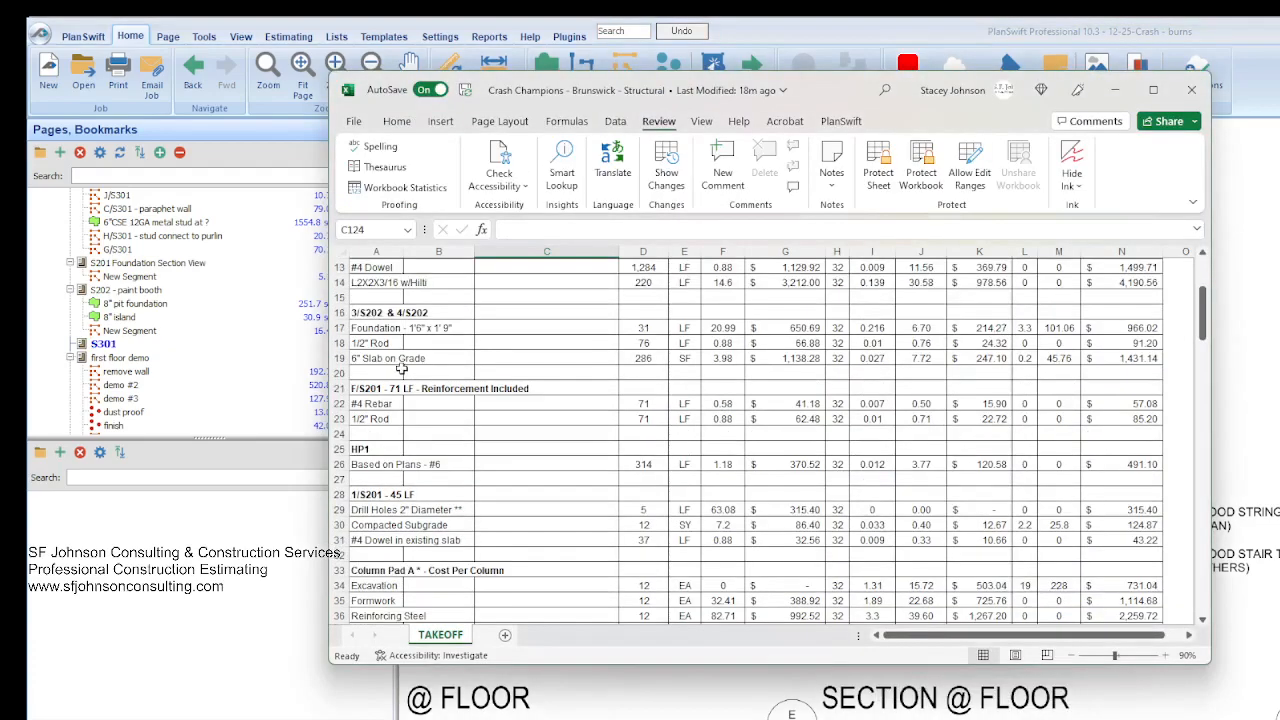
pyautogui.scroll(-3)
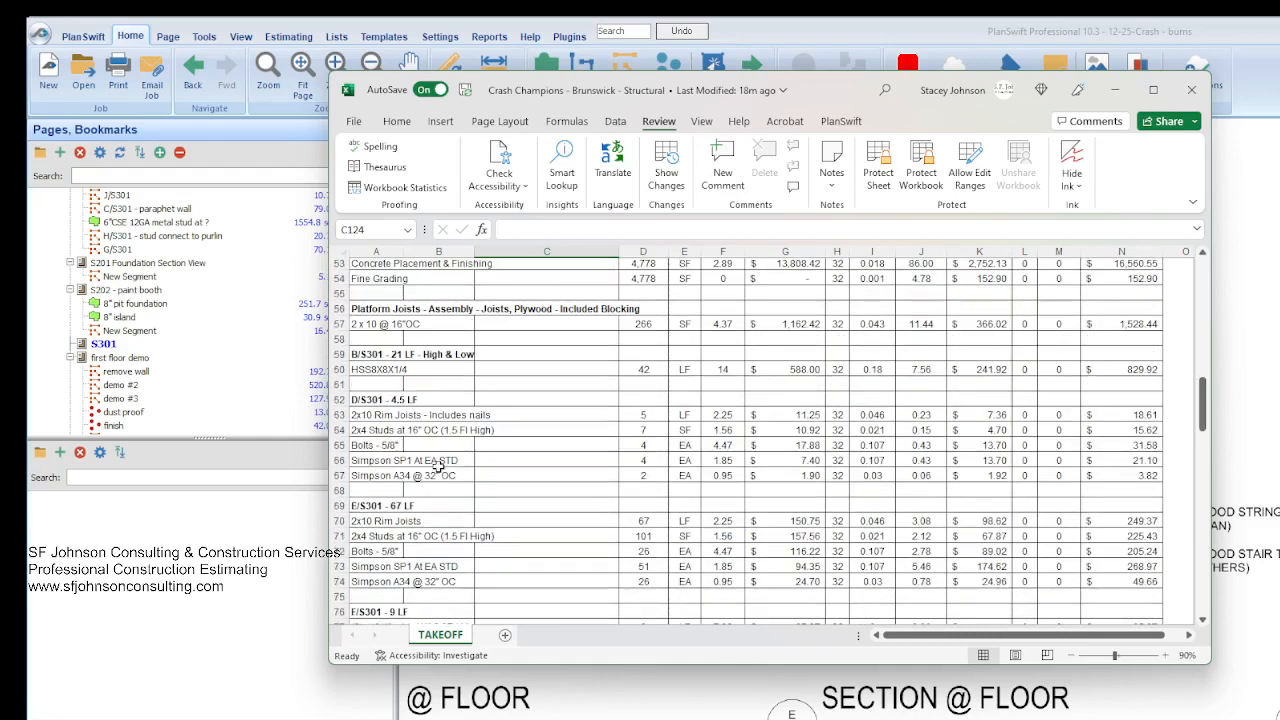
pyautogui.scroll(-3)
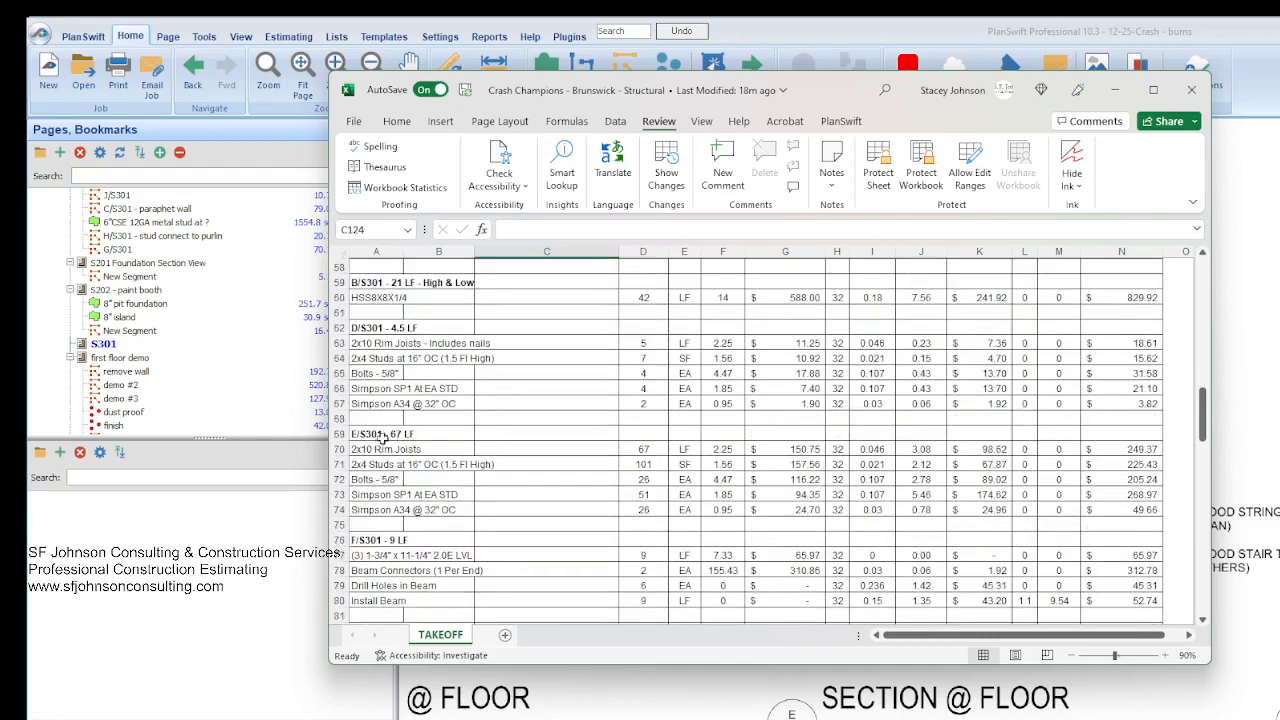
pyautogui.moveTo(788, 453)
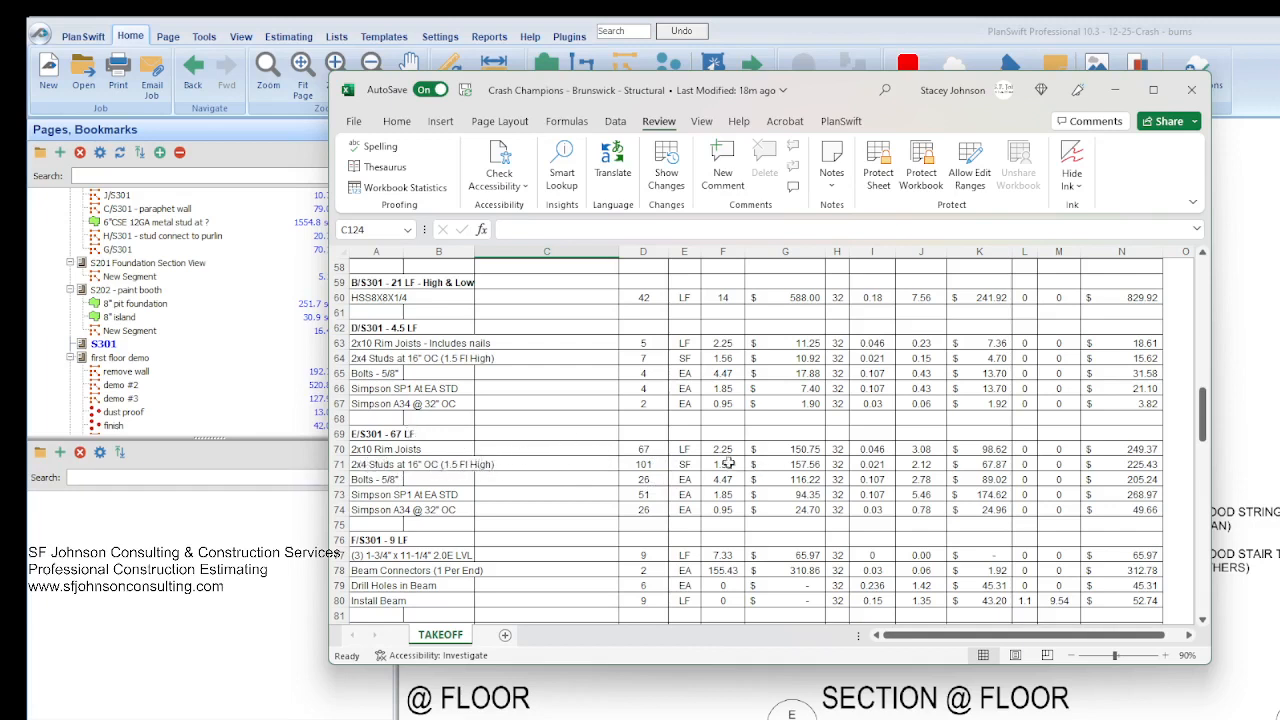
pyautogui.moveTo(828, 470)
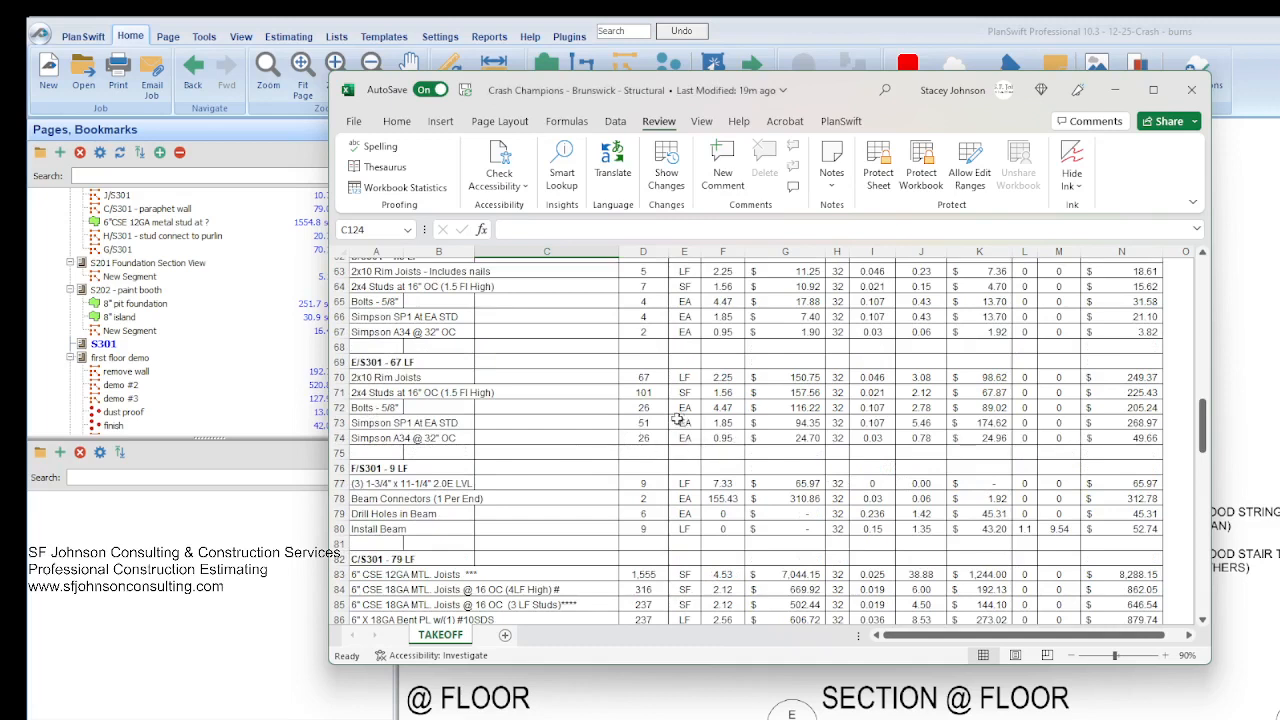
pyautogui.moveTo(646, 439)
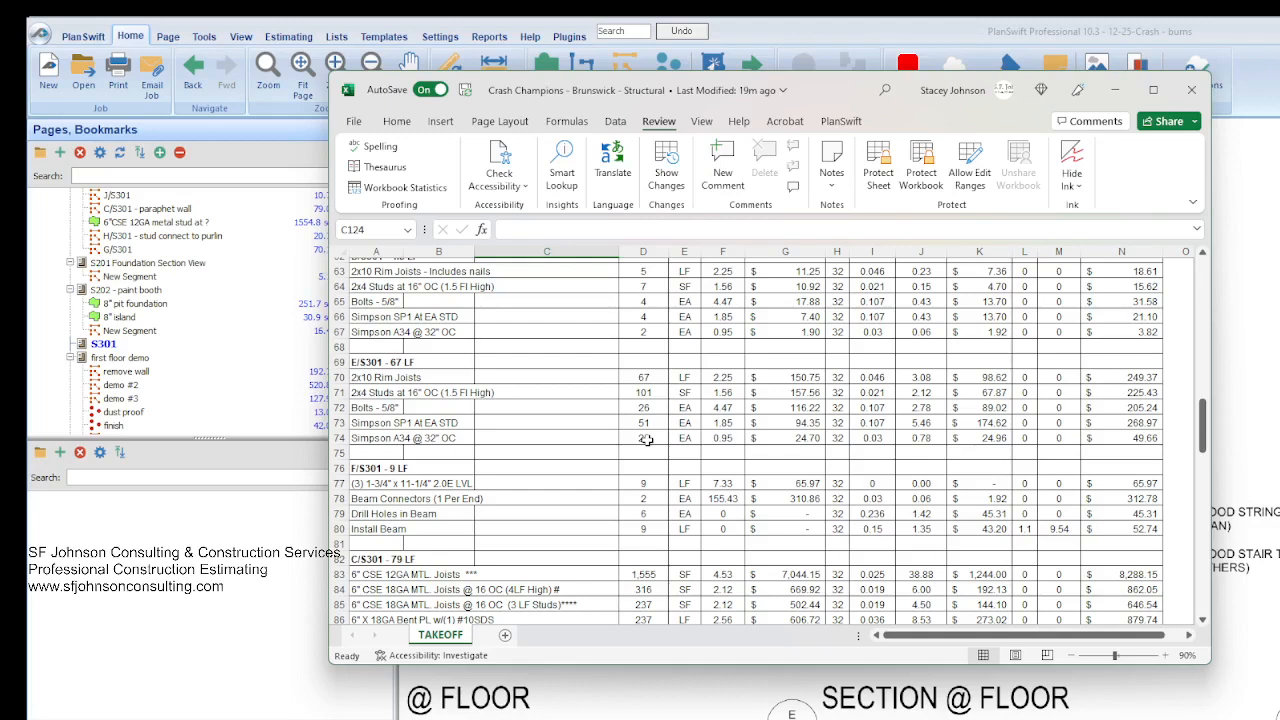
pyautogui.moveTo(573, 461)
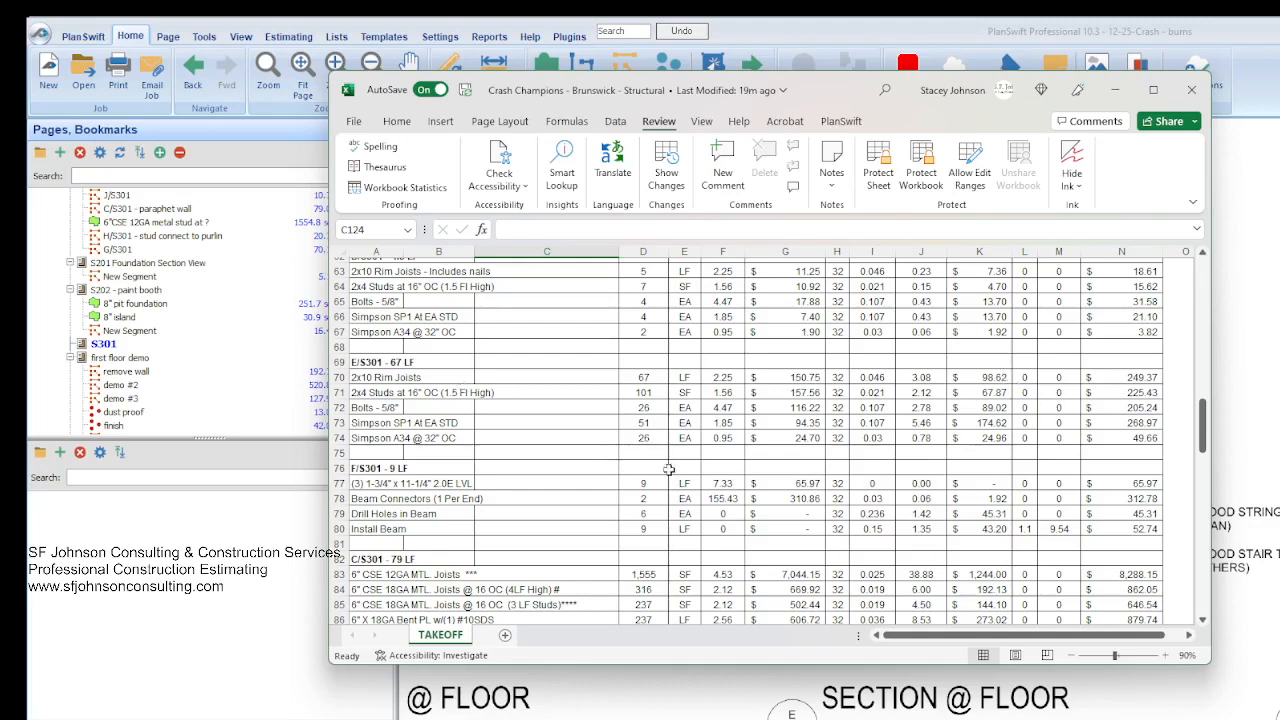
pyautogui.moveTo(557, 415)
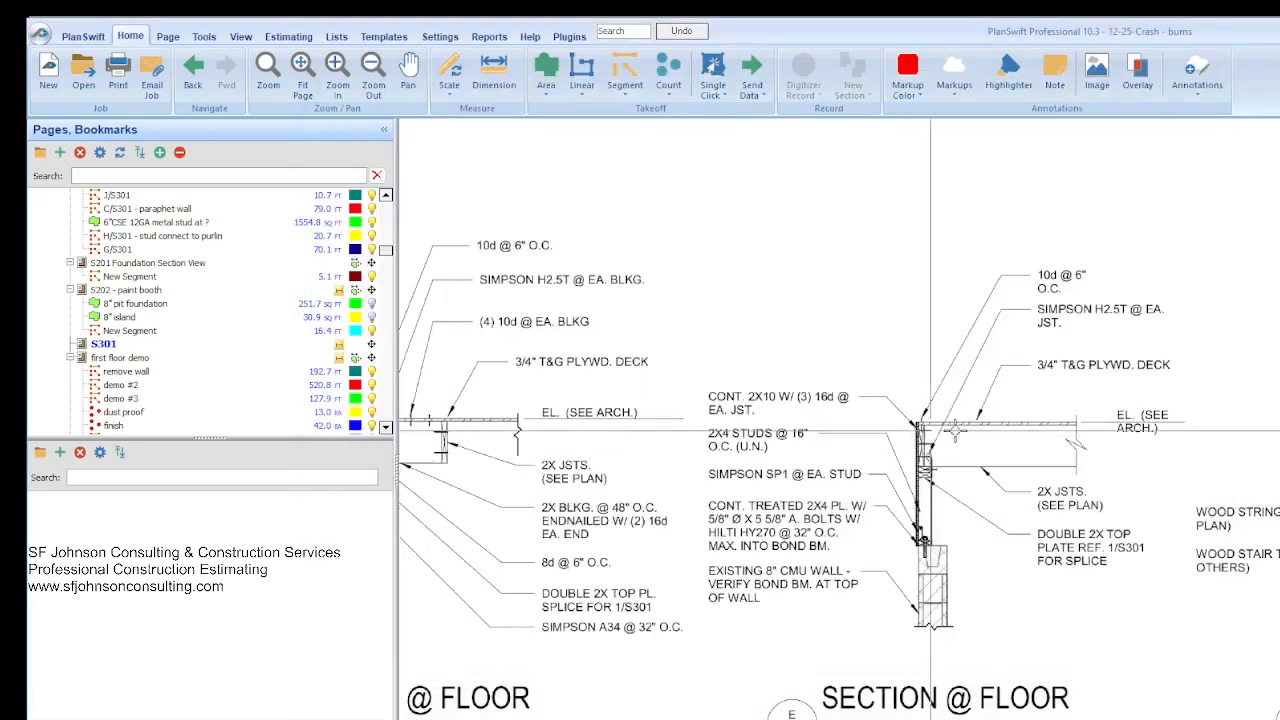
# Browse S301 and S202 paint booth pages, then show the 6"CSE 12GA metal stud takeoff.
pyautogui.click(120, 385)
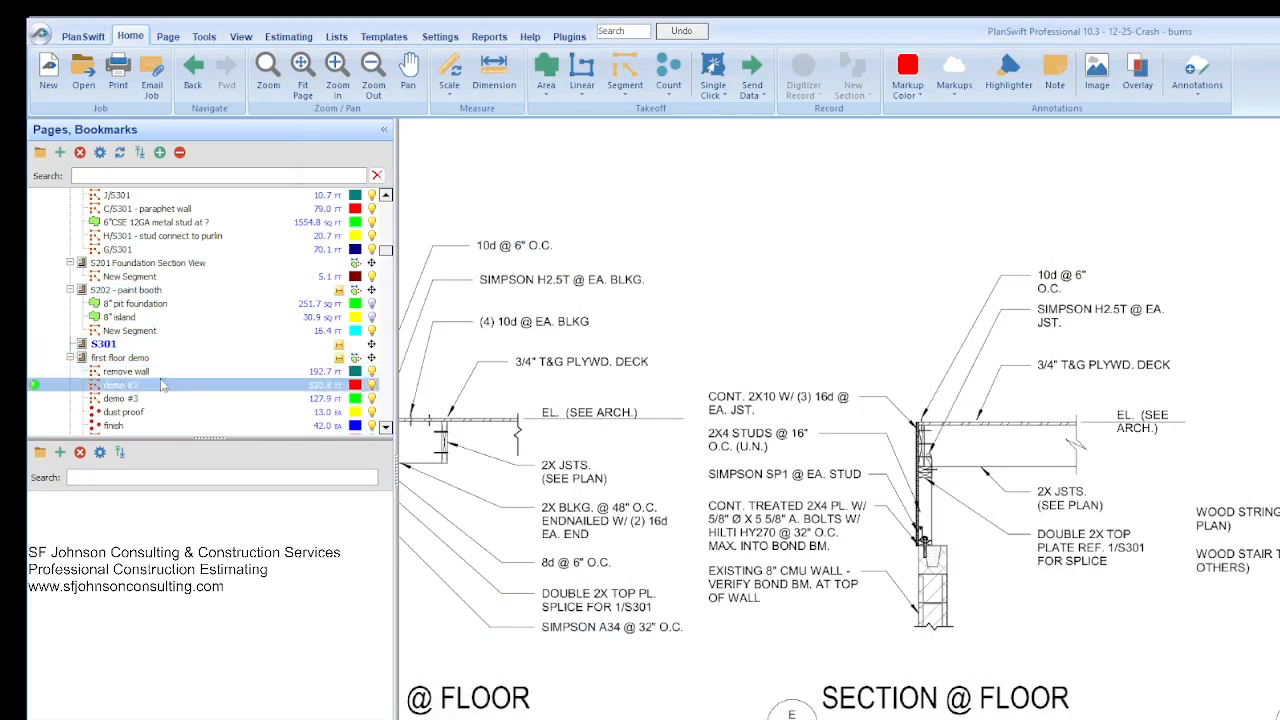
pyautogui.click(104, 343)
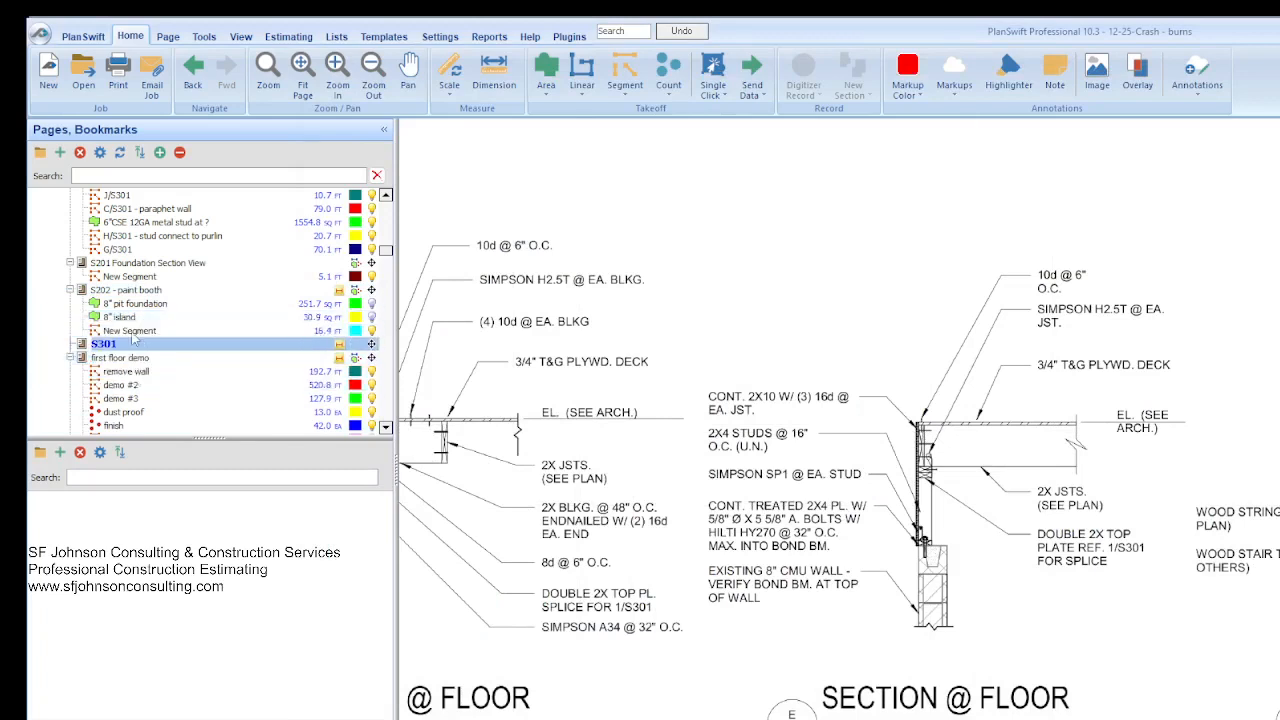
pyautogui.click(138, 289)
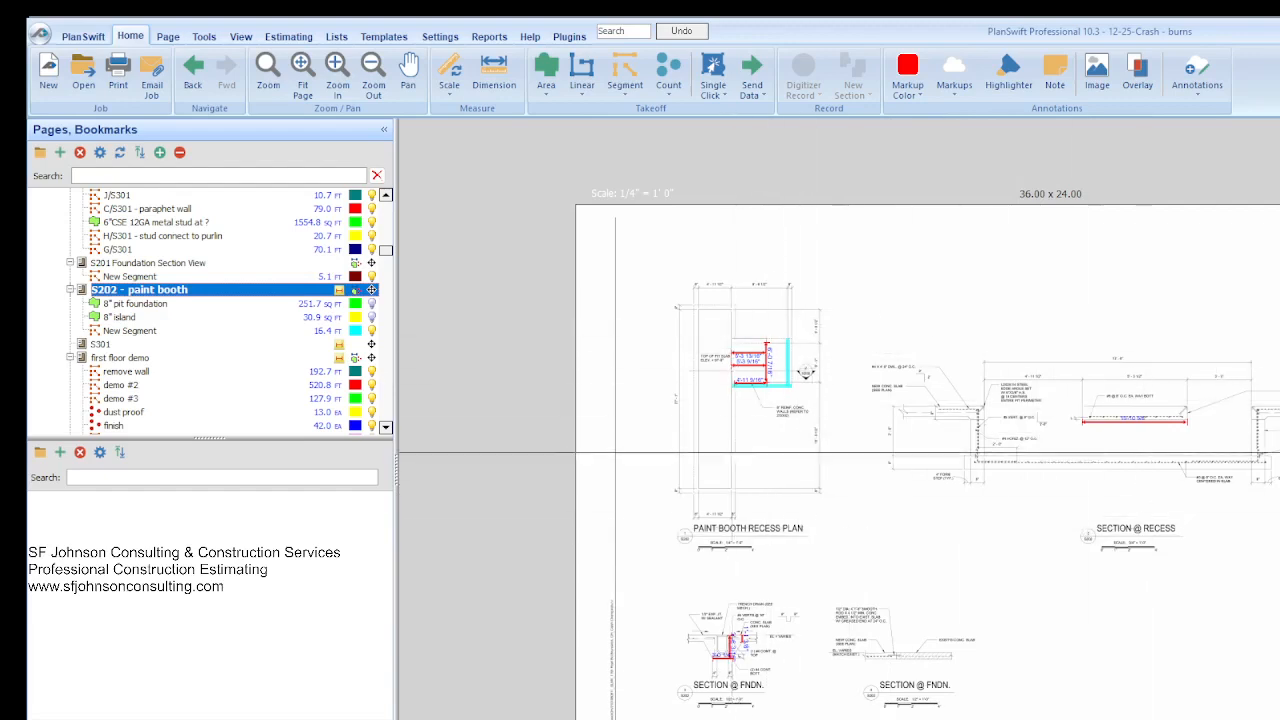
pyautogui.click(120, 317)
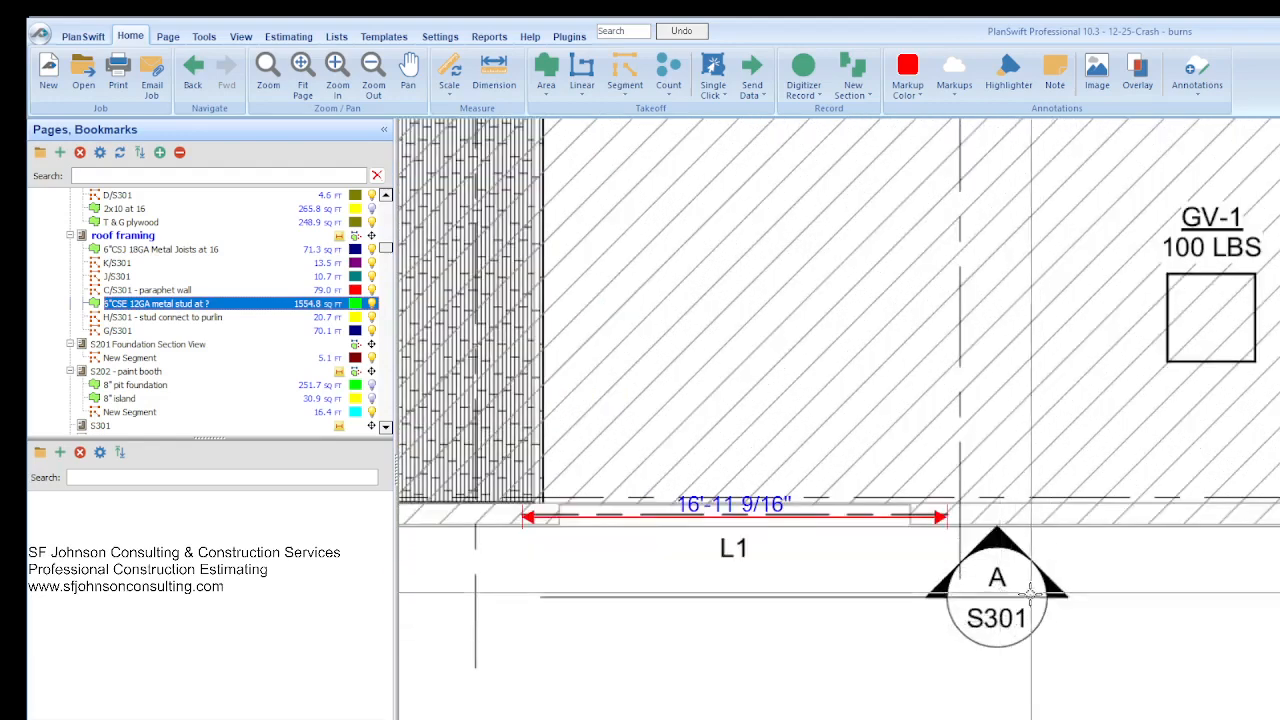
pyautogui.click(147, 344)
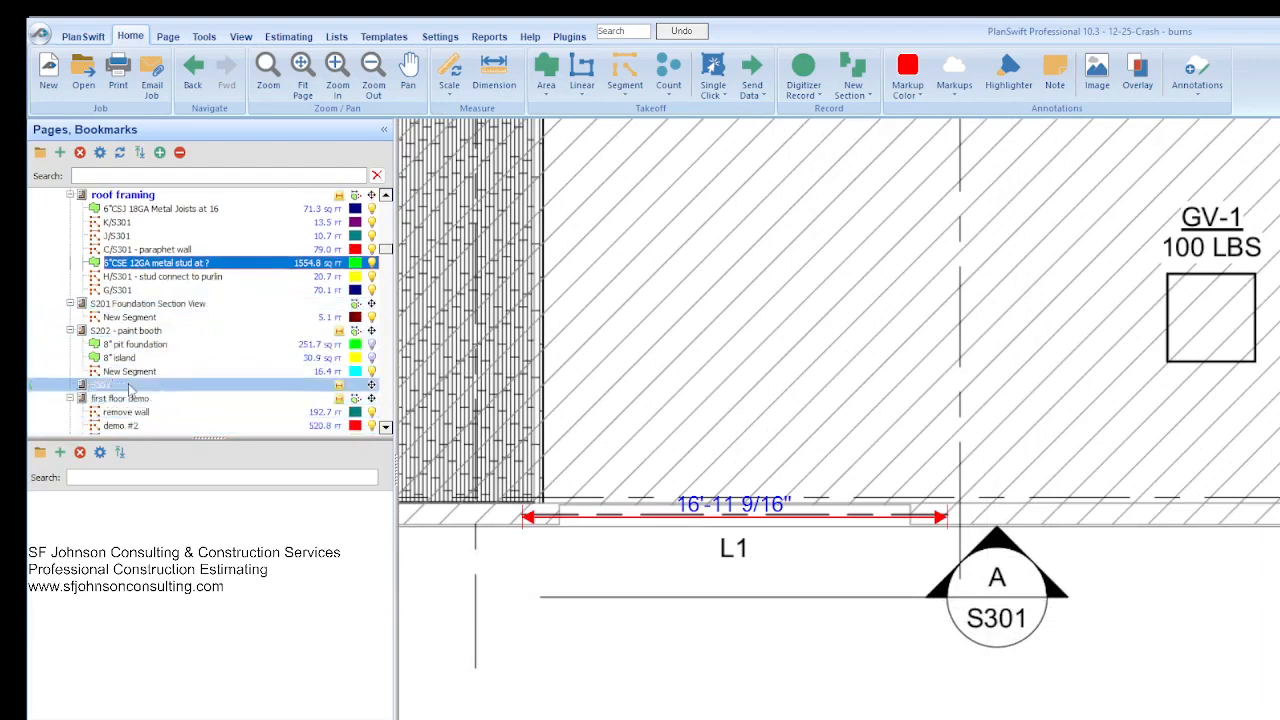
pyautogui.click(100, 385)
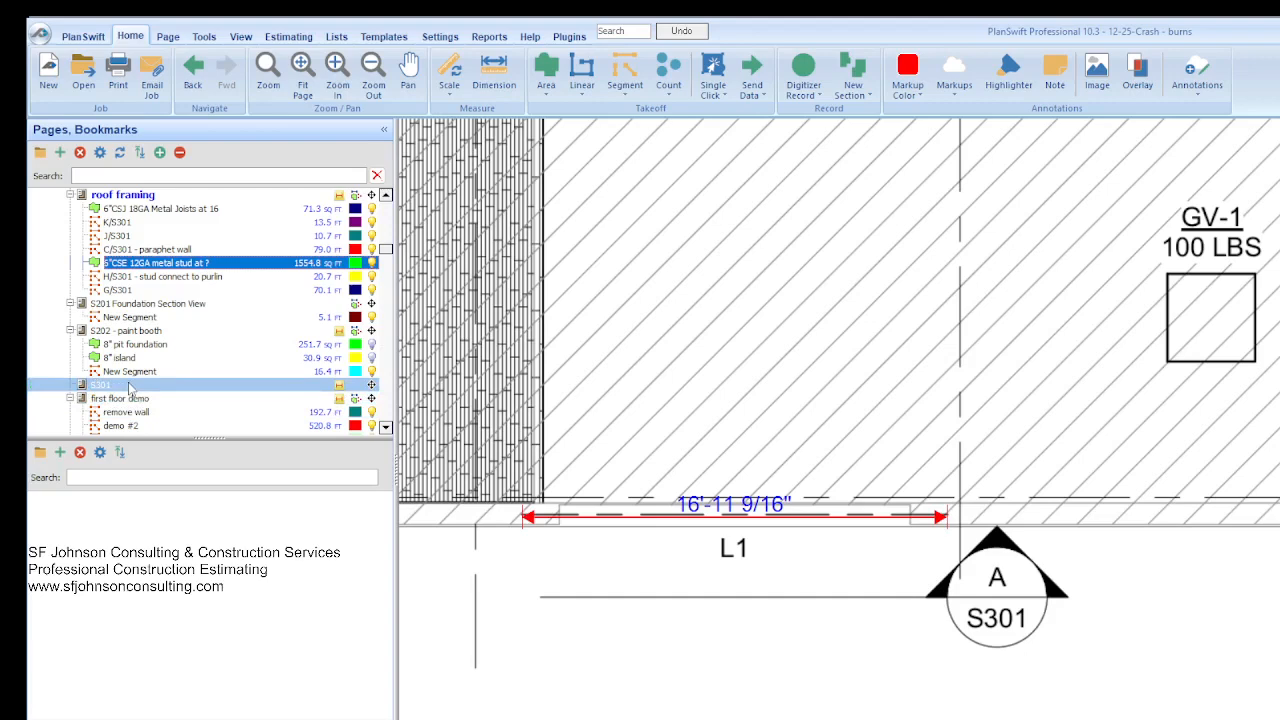
pyautogui.moveTo(128, 388)
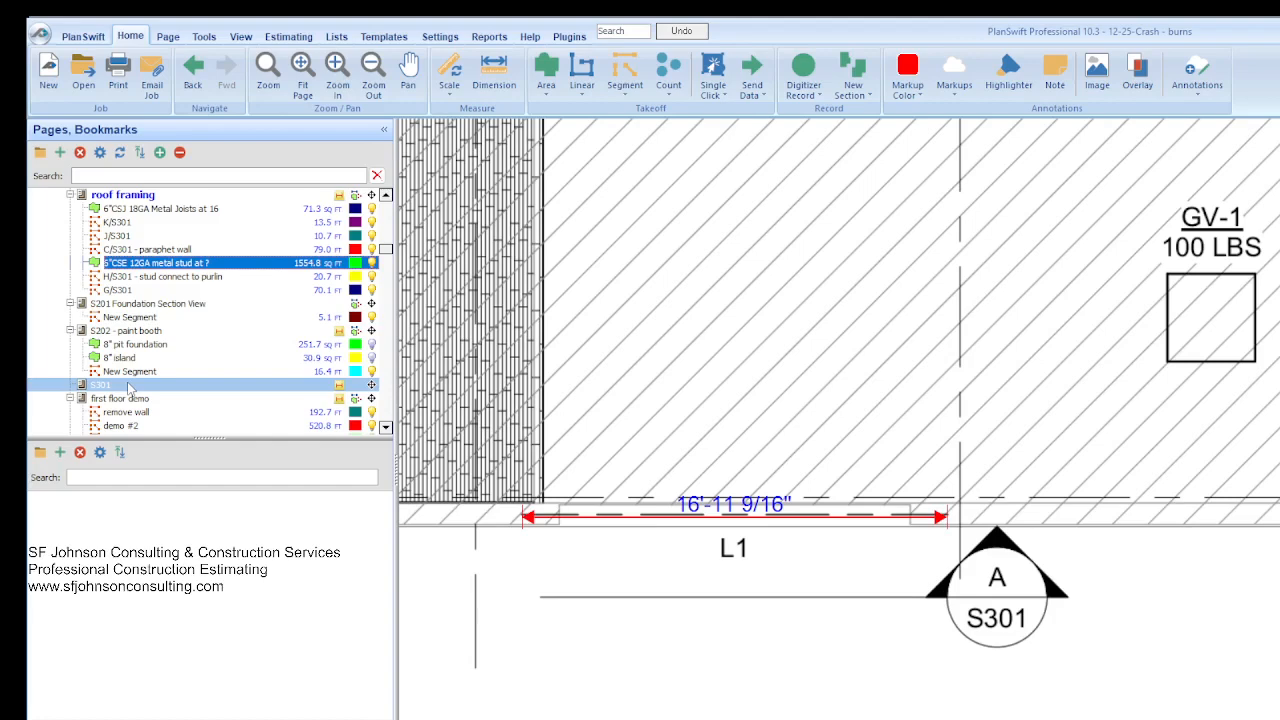
# Open the S301 page drawing from the Pages tree.
pyautogui.click(104, 385)
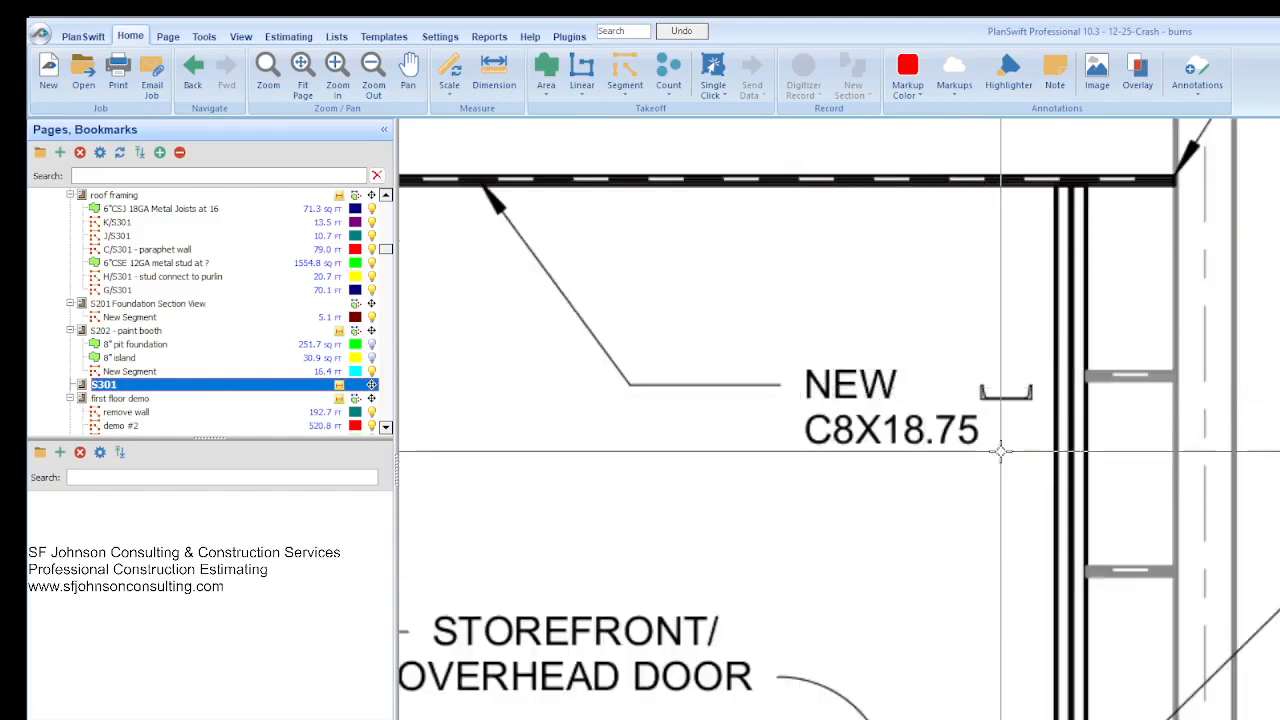
pyautogui.moveTo(830, 408)
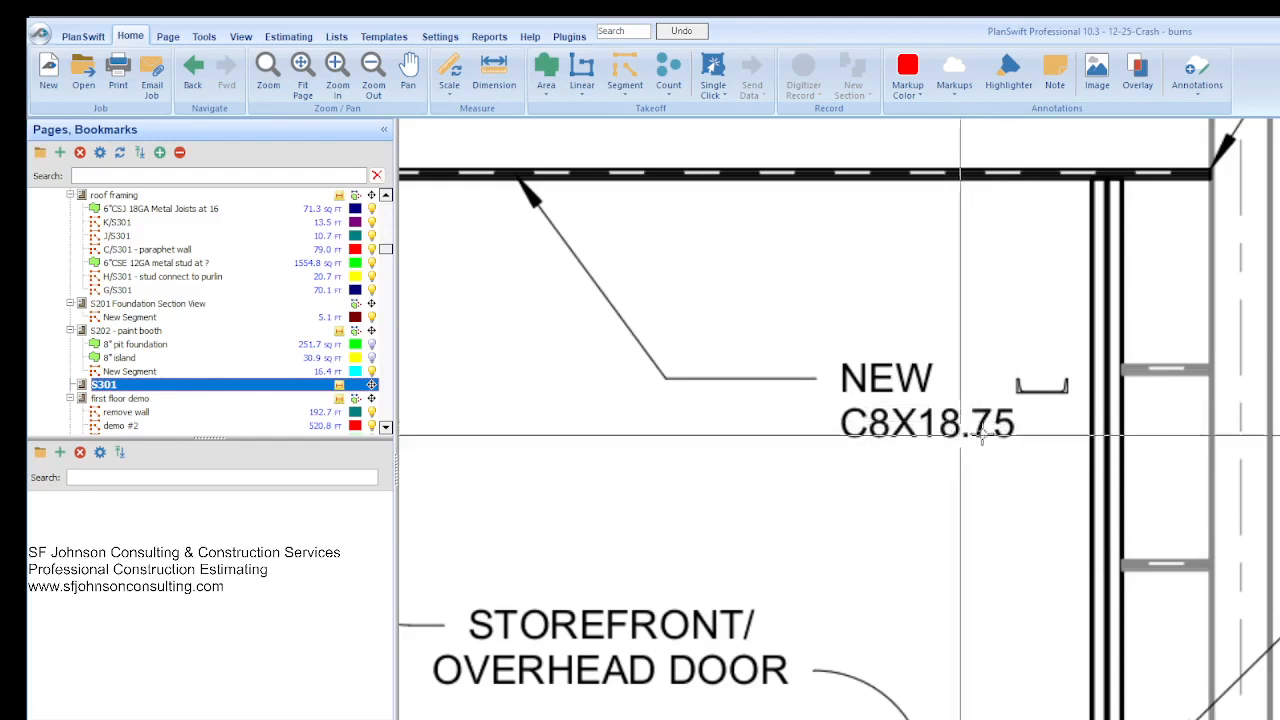
pyautogui.moveTo(905, 425)
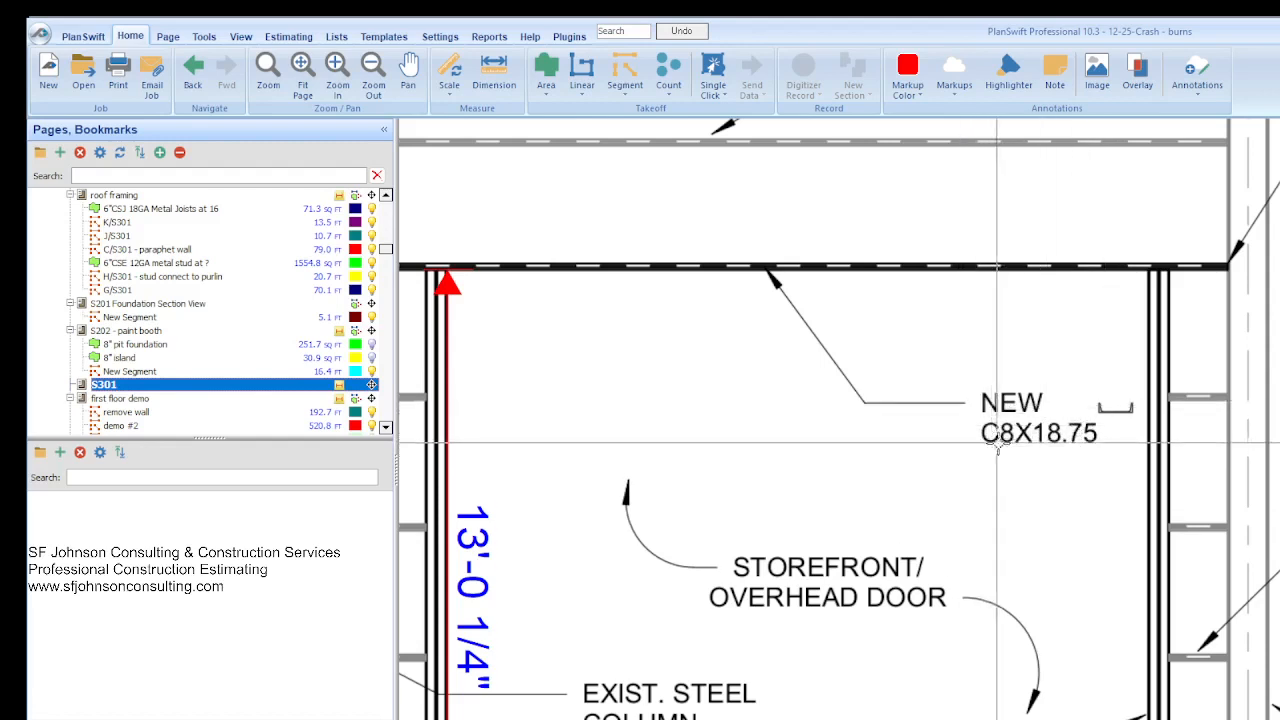
pyautogui.moveTo(1155, 415)
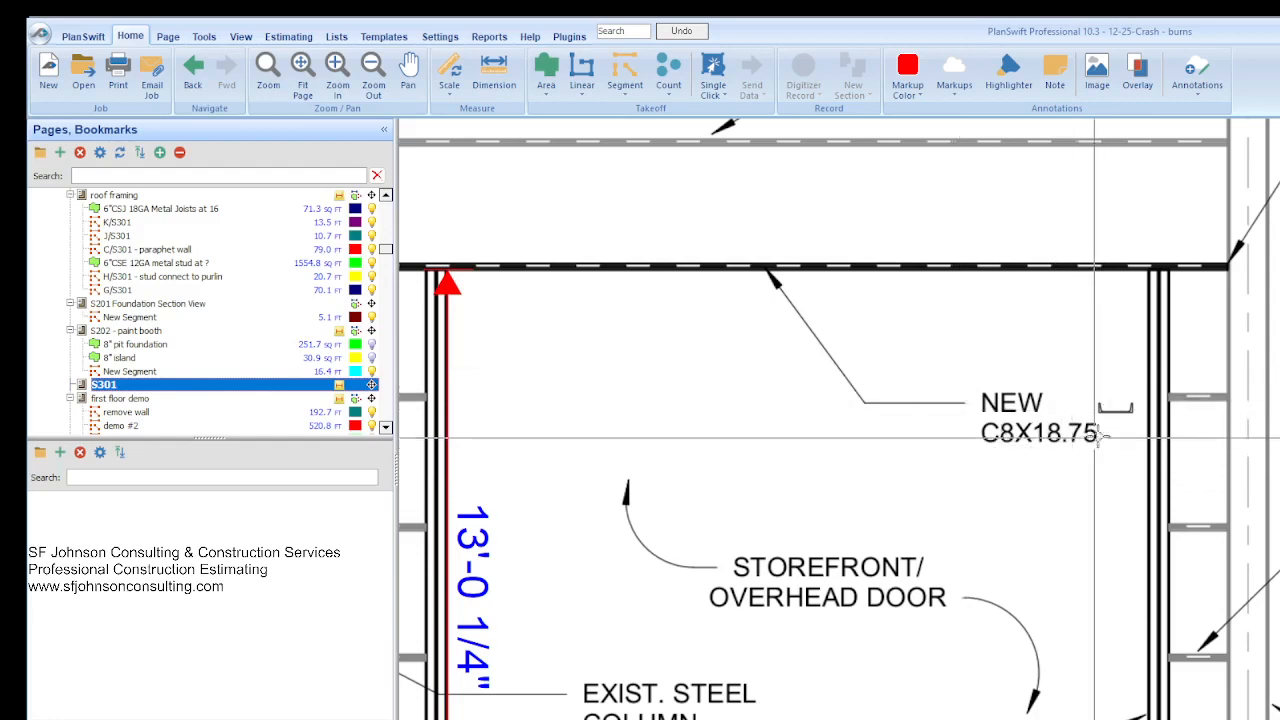
pyautogui.moveTo(1123, 459)
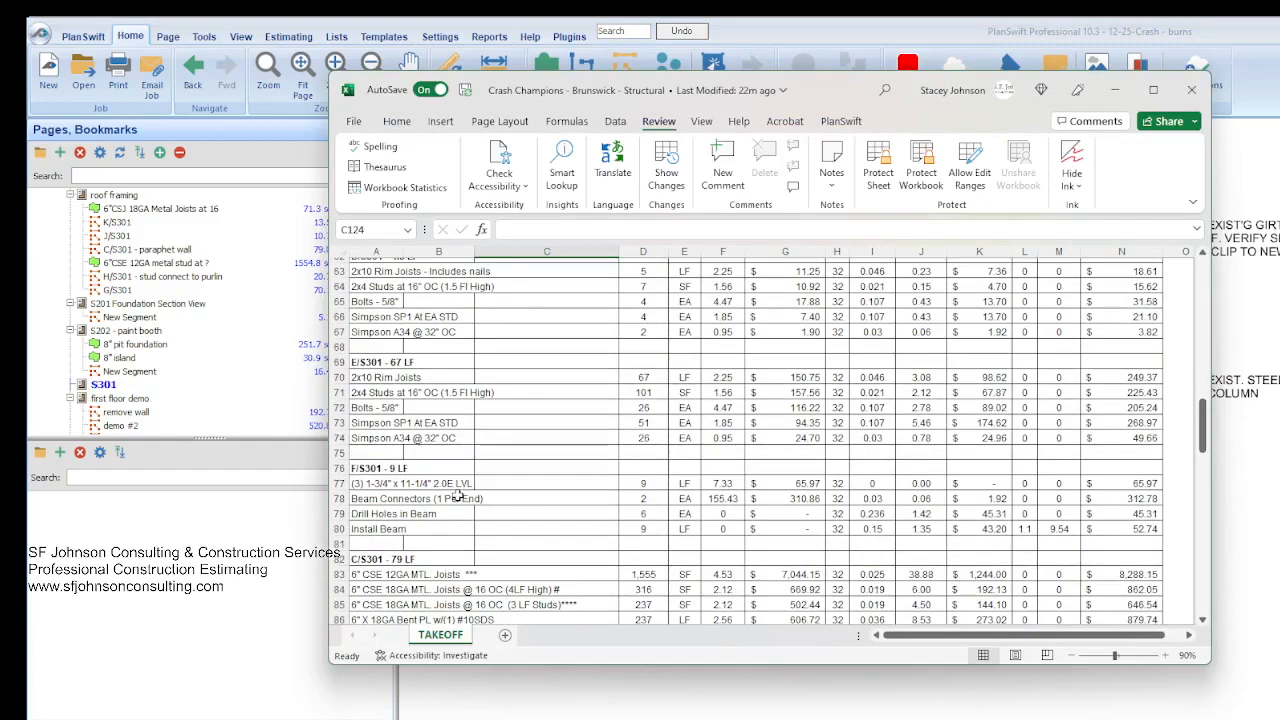
pyautogui.scroll(-3)
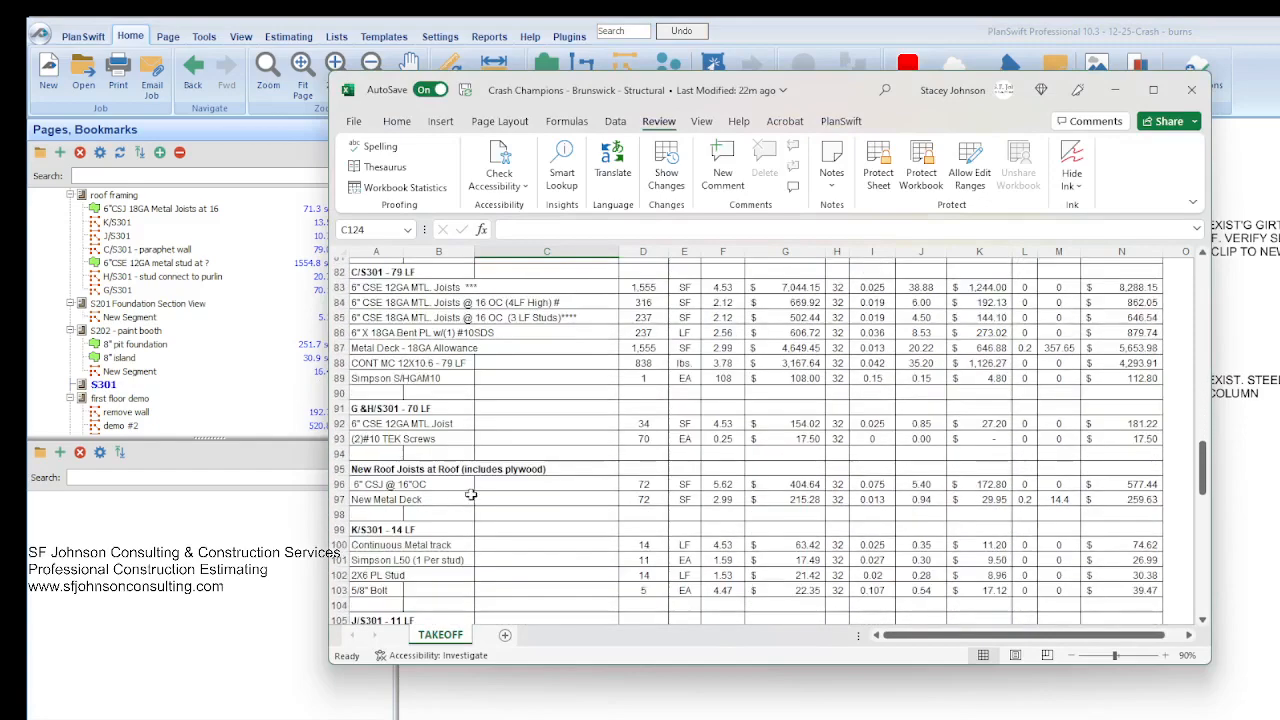
pyautogui.scroll(-3)
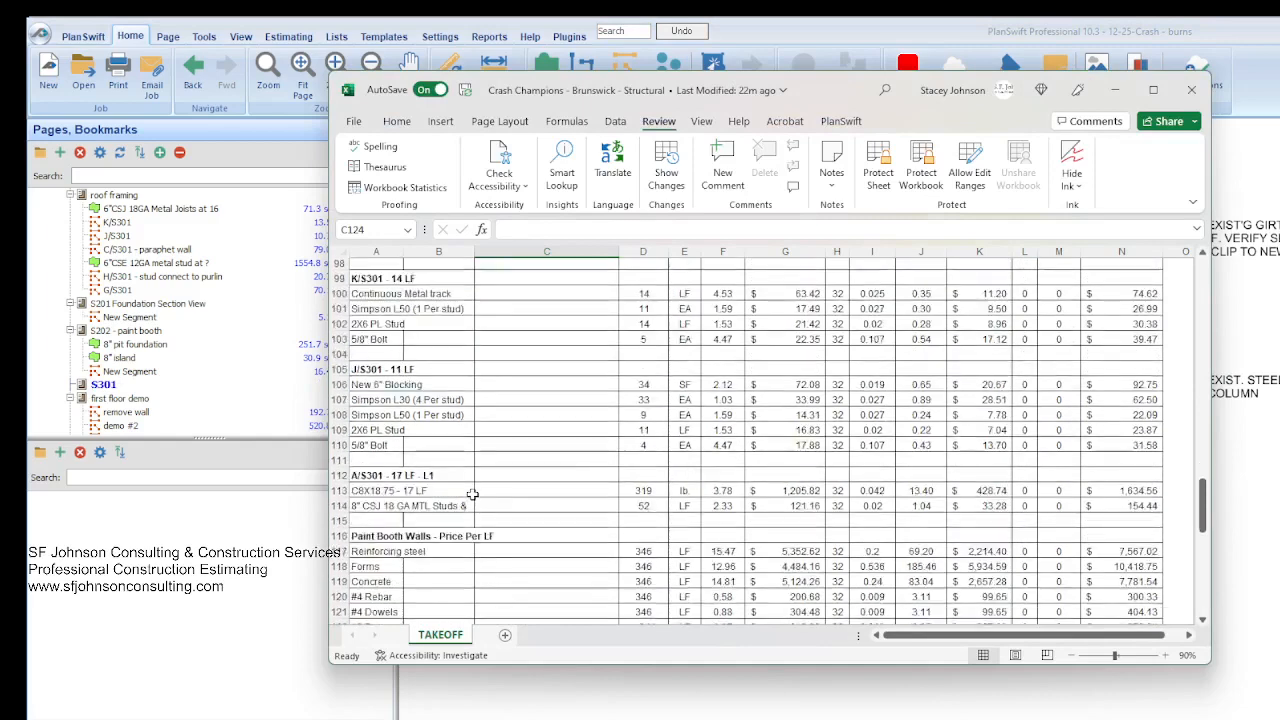
pyautogui.moveTo(467, 524)
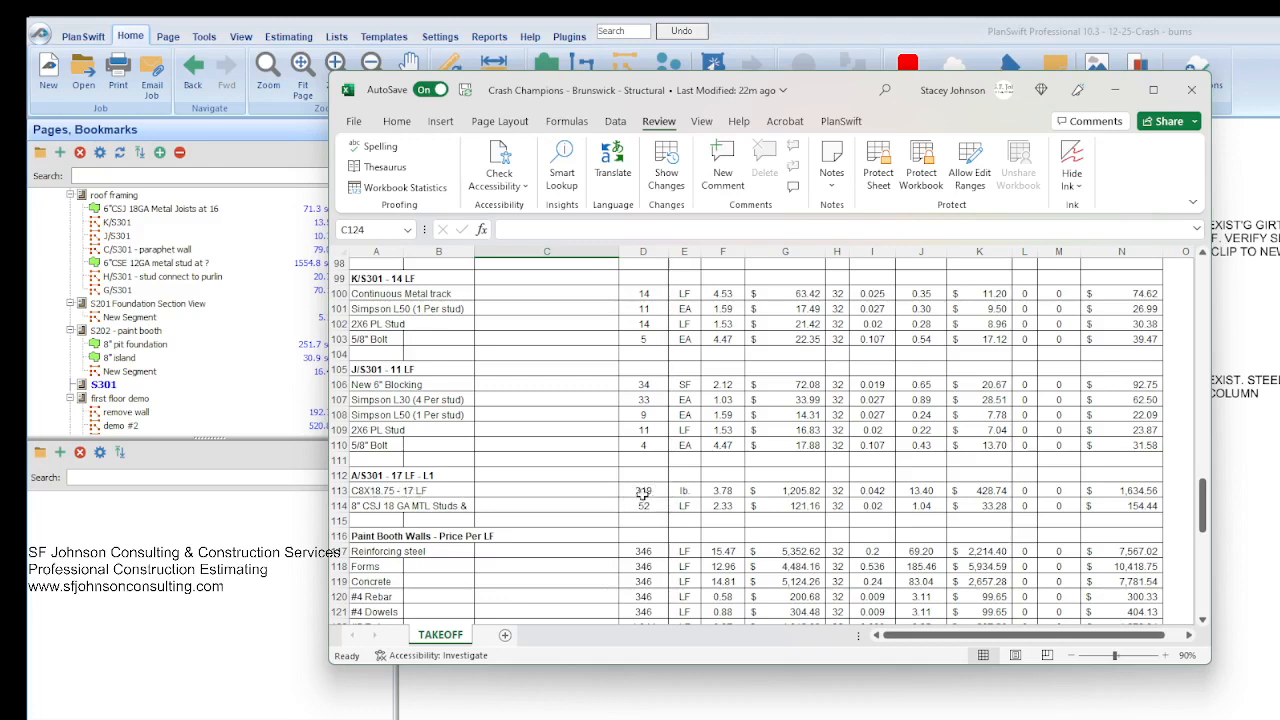
pyautogui.moveTo(745, 490)
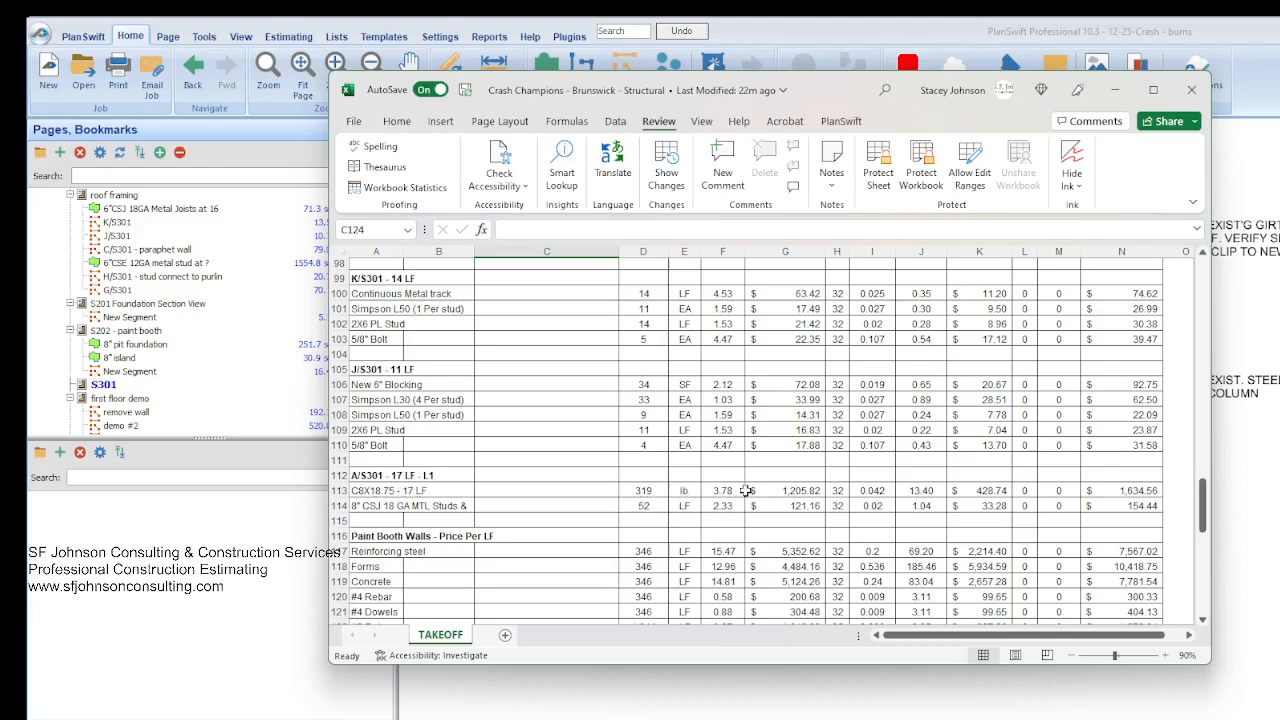
pyautogui.moveTo(1150, 483)
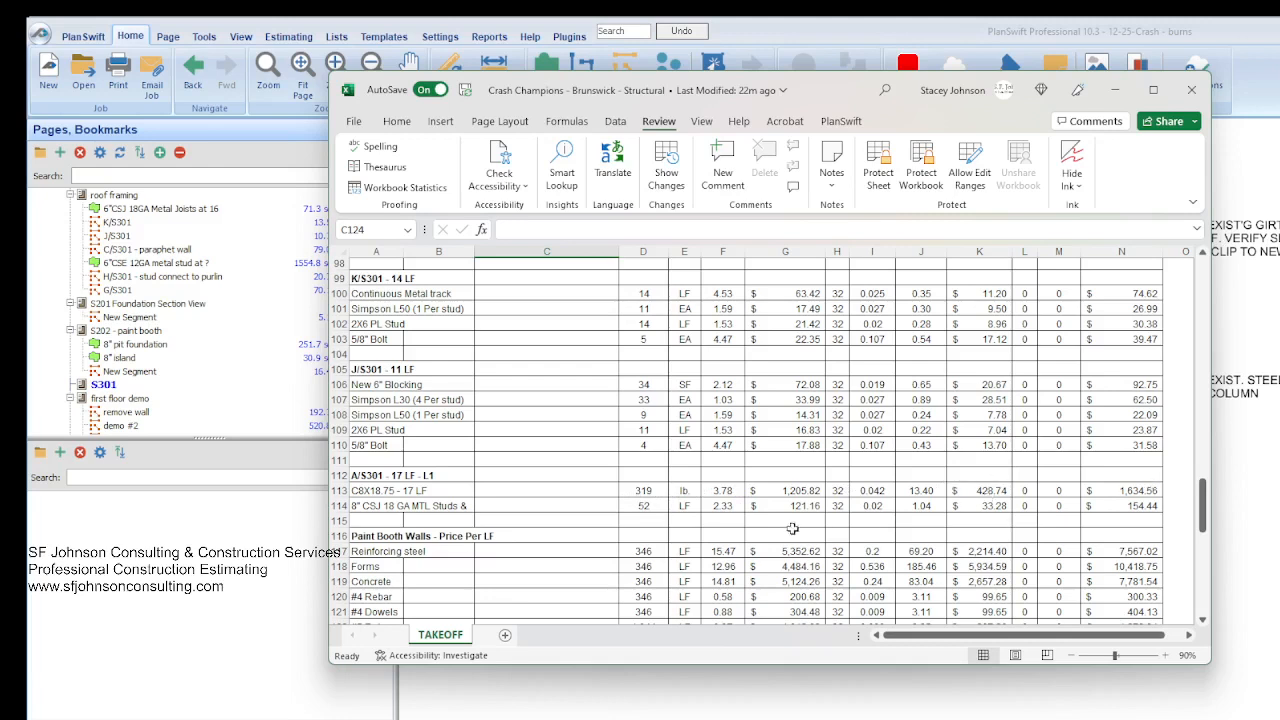
pyautogui.moveTo(728, 490)
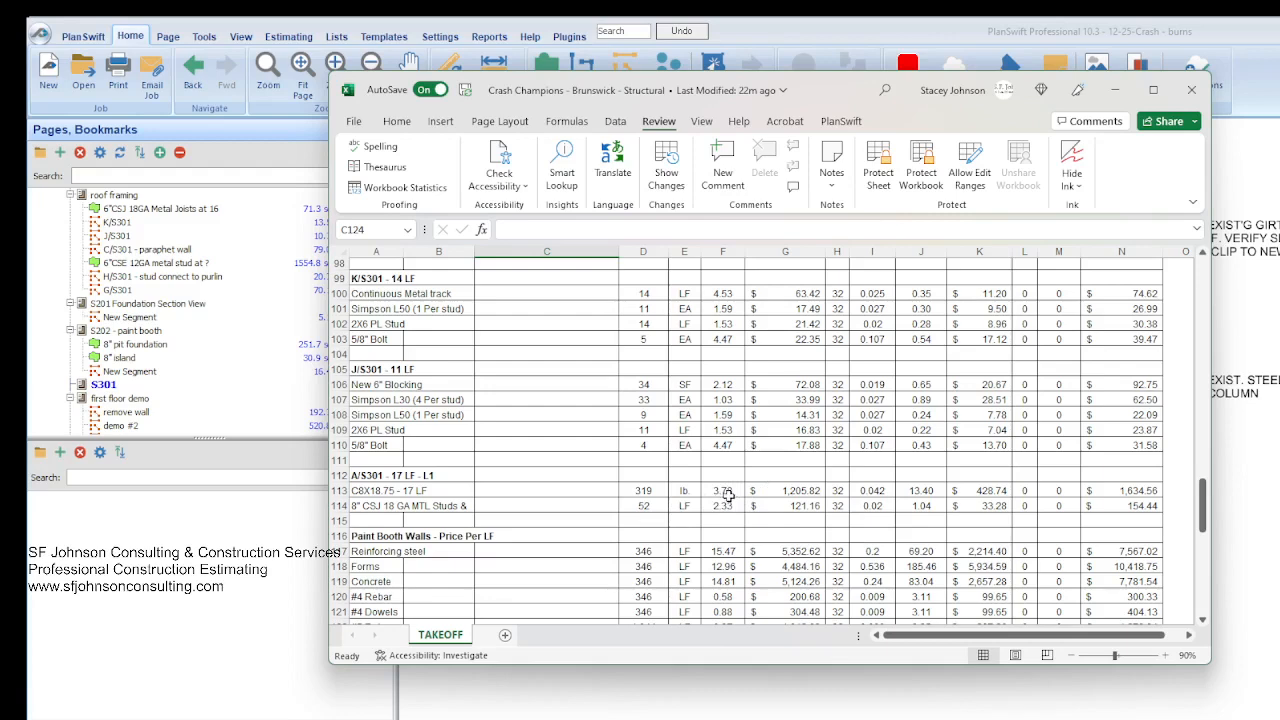
pyautogui.scroll(-3)
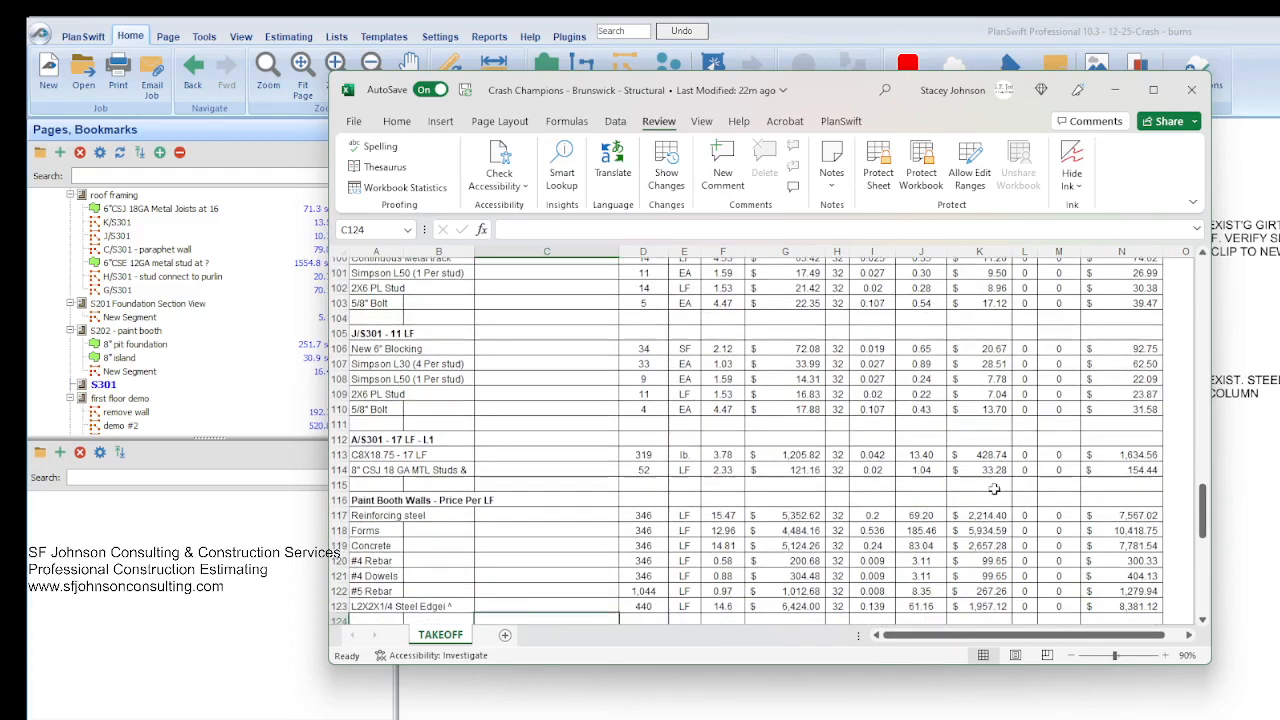
pyautogui.moveTo(678, 481)
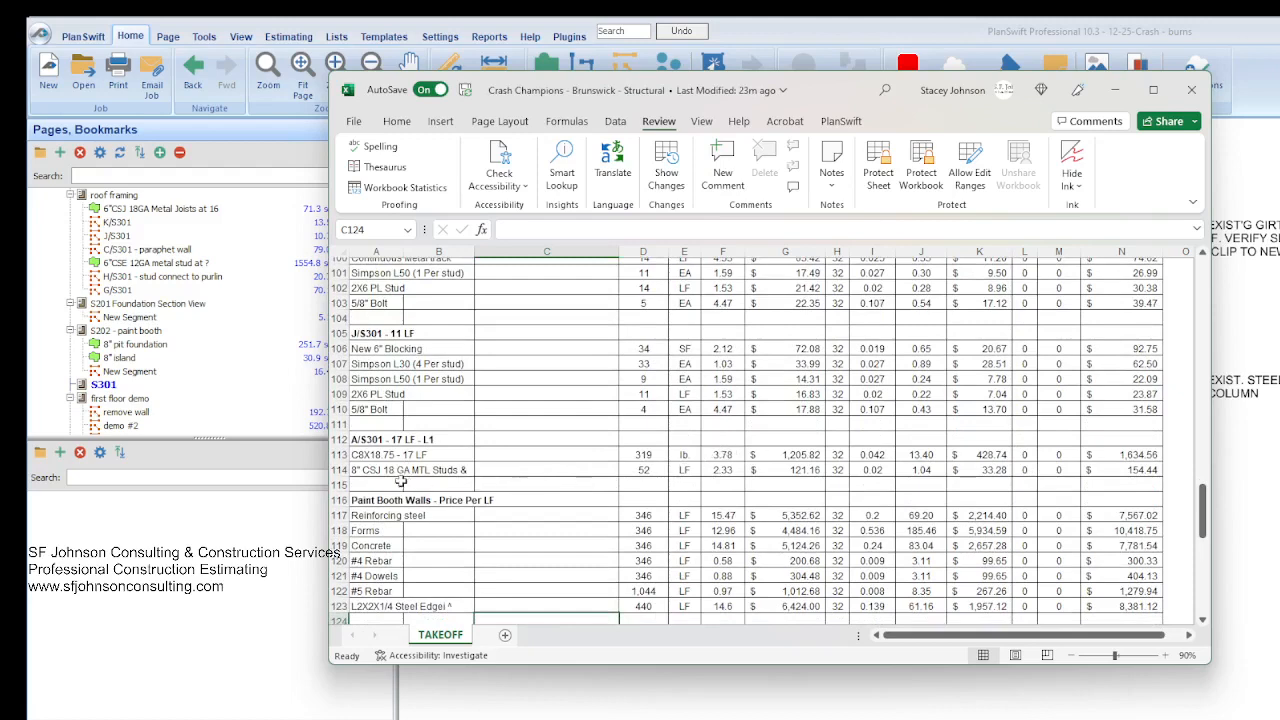
pyautogui.moveTo(582, 478)
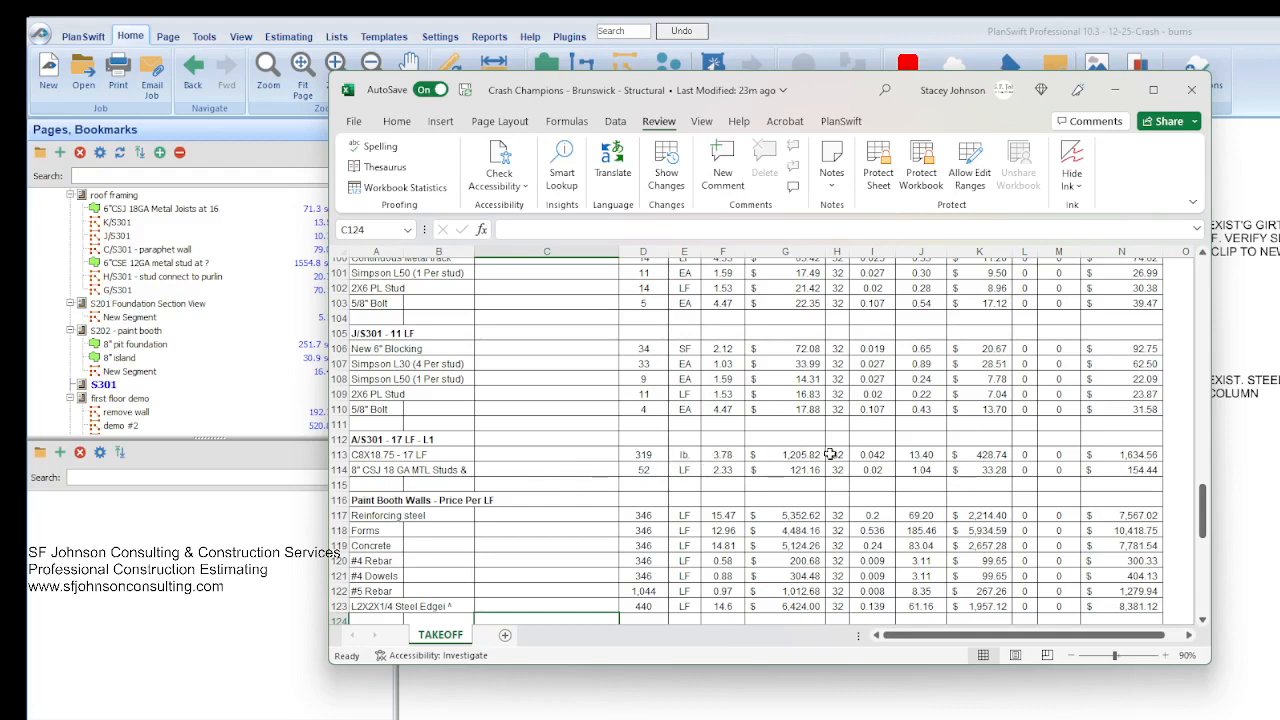
pyautogui.moveTo(566, 481)
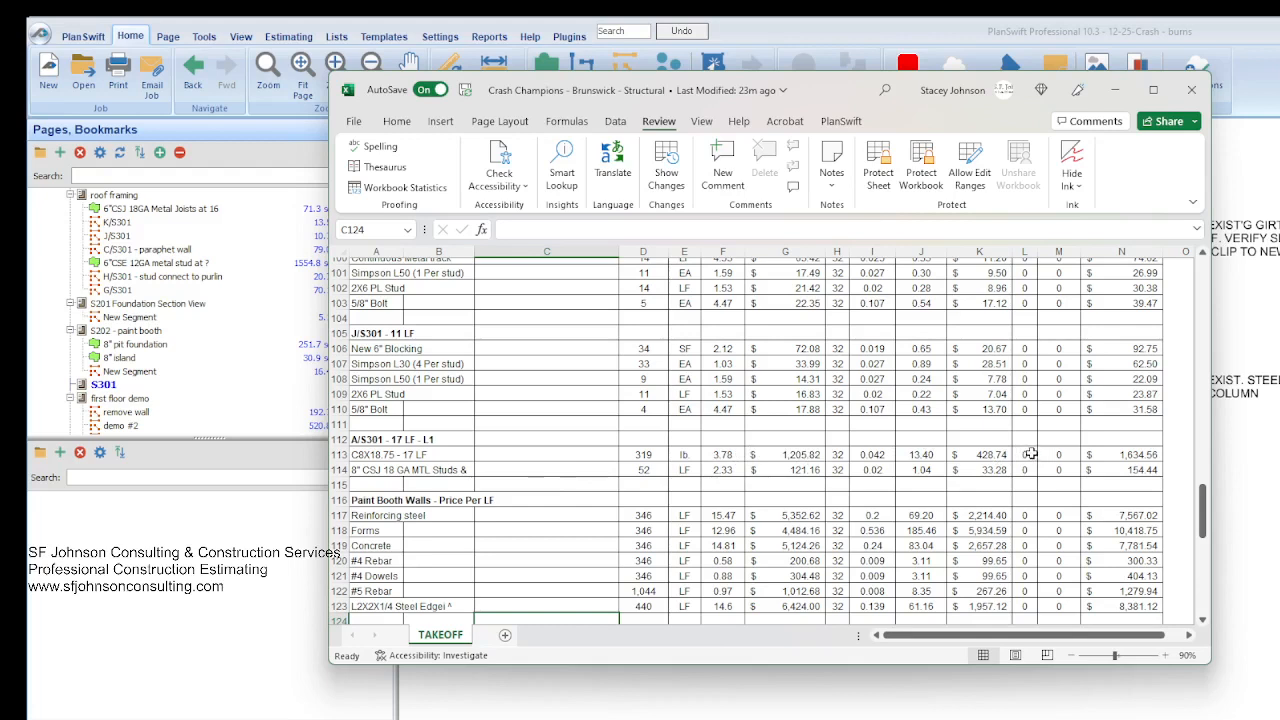
pyautogui.click(1023, 454)
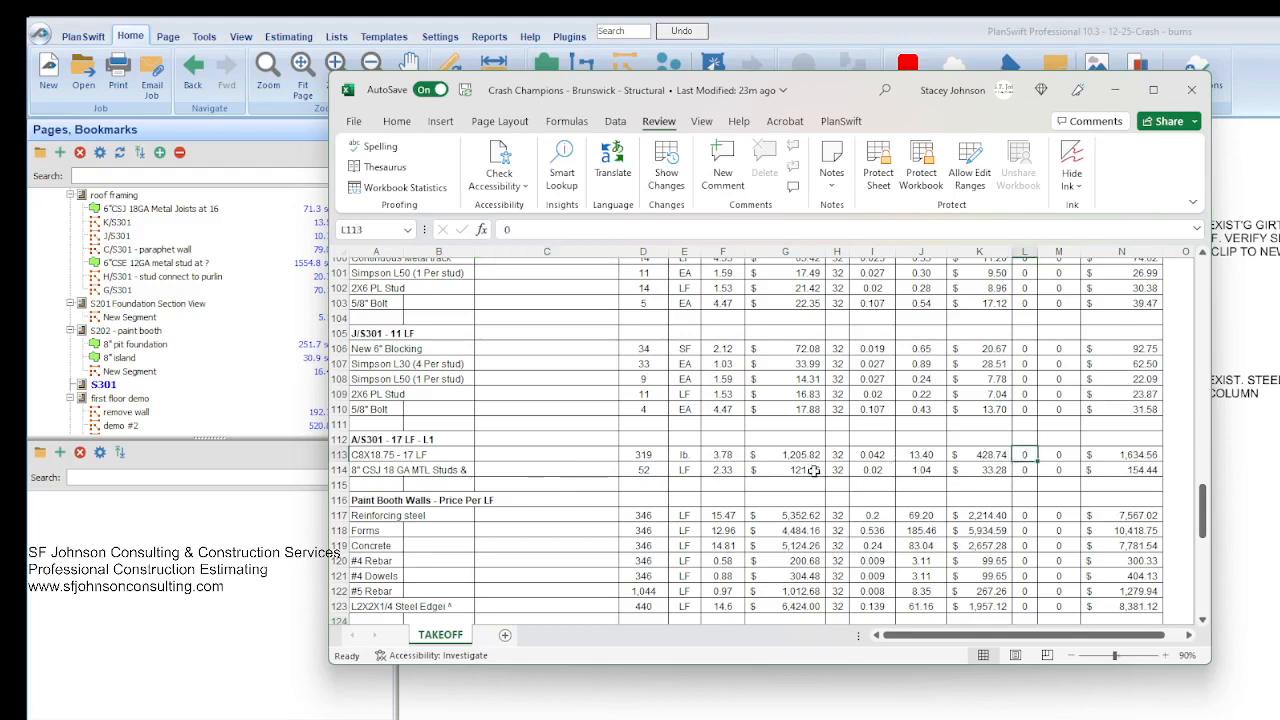
pyautogui.click(872, 455)
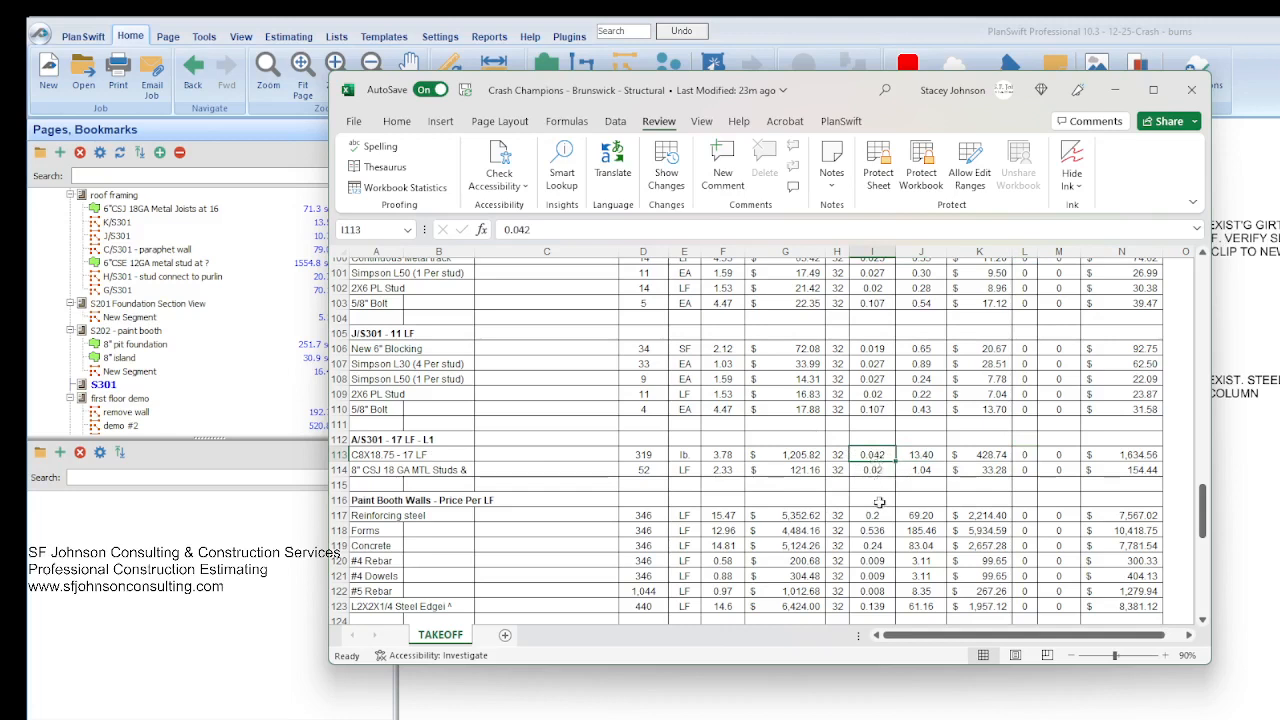
pyautogui.click(920, 454)
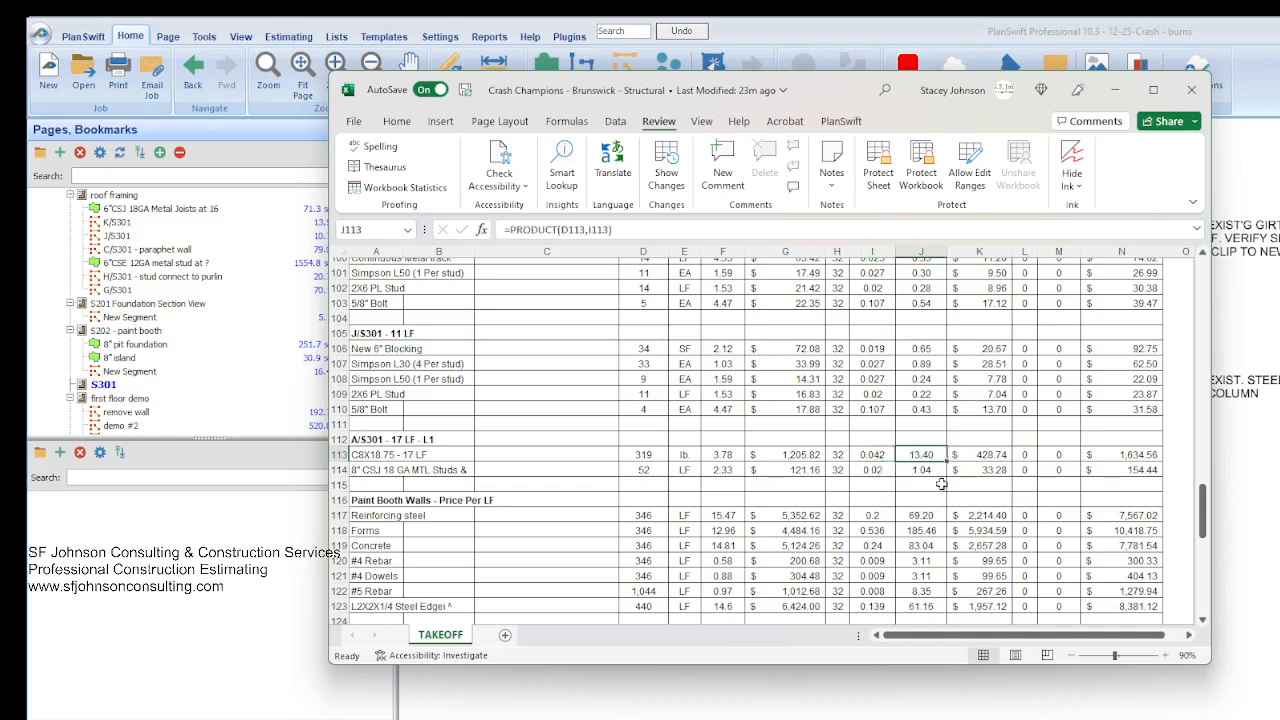
pyautogui.moveTo(670, 452)
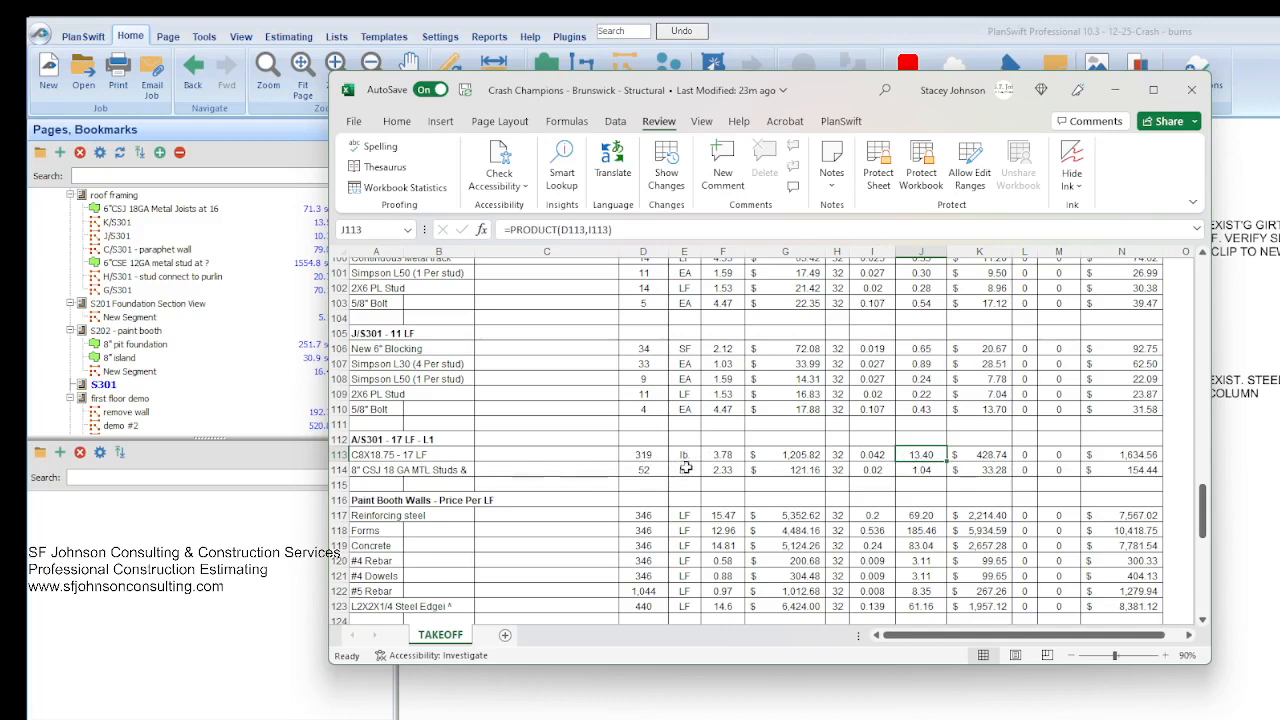
pyautogui.moveTo(405, 530)
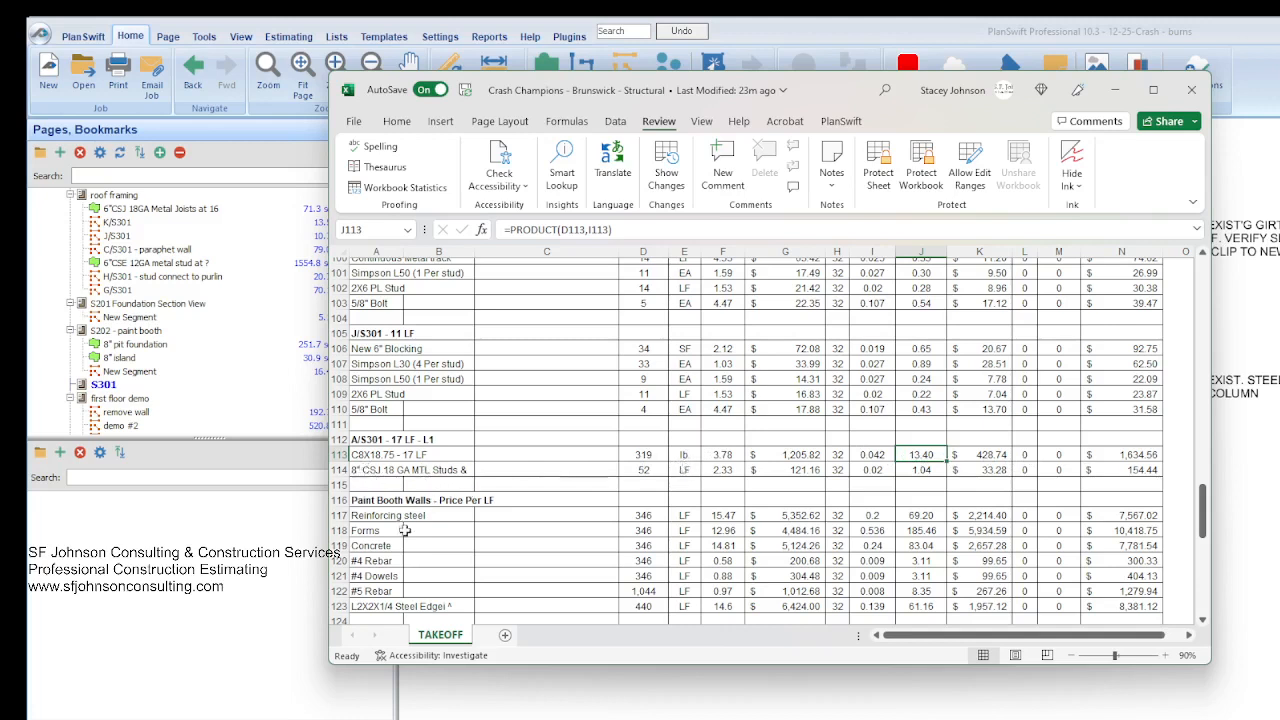
pyautogui.moveTo(468, 375)
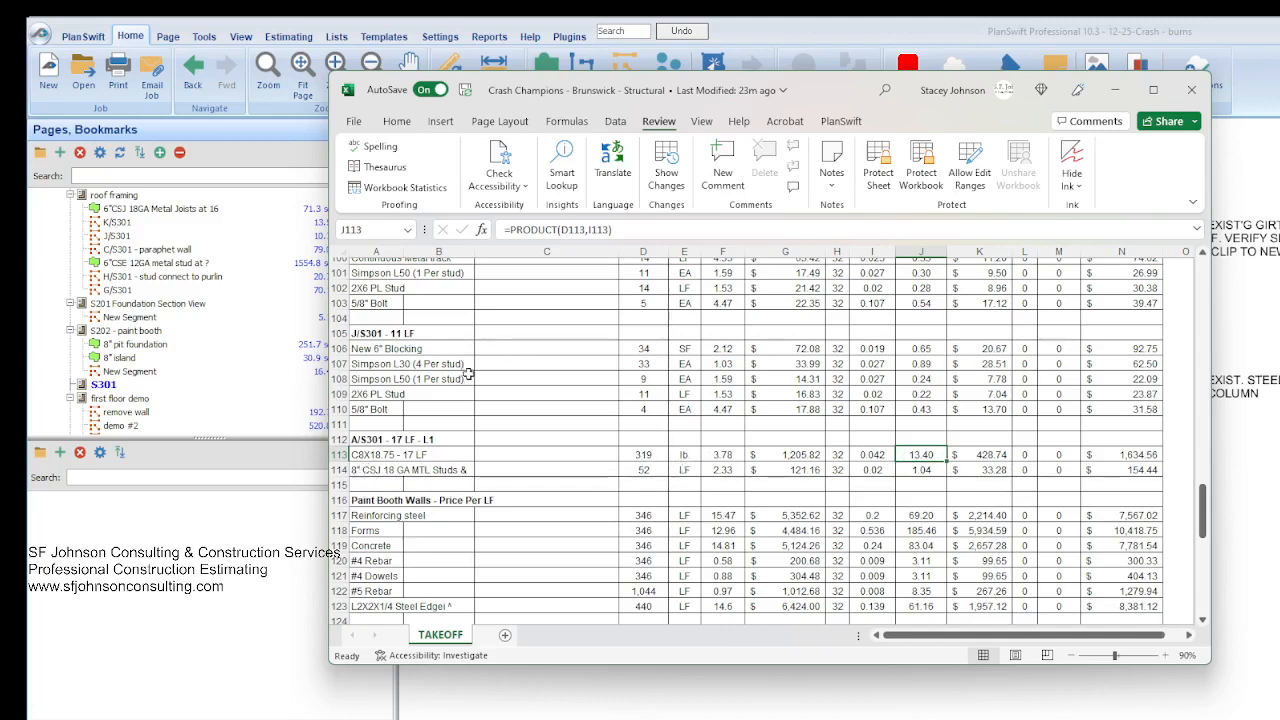
pyautogui.moveTo(600, 453)
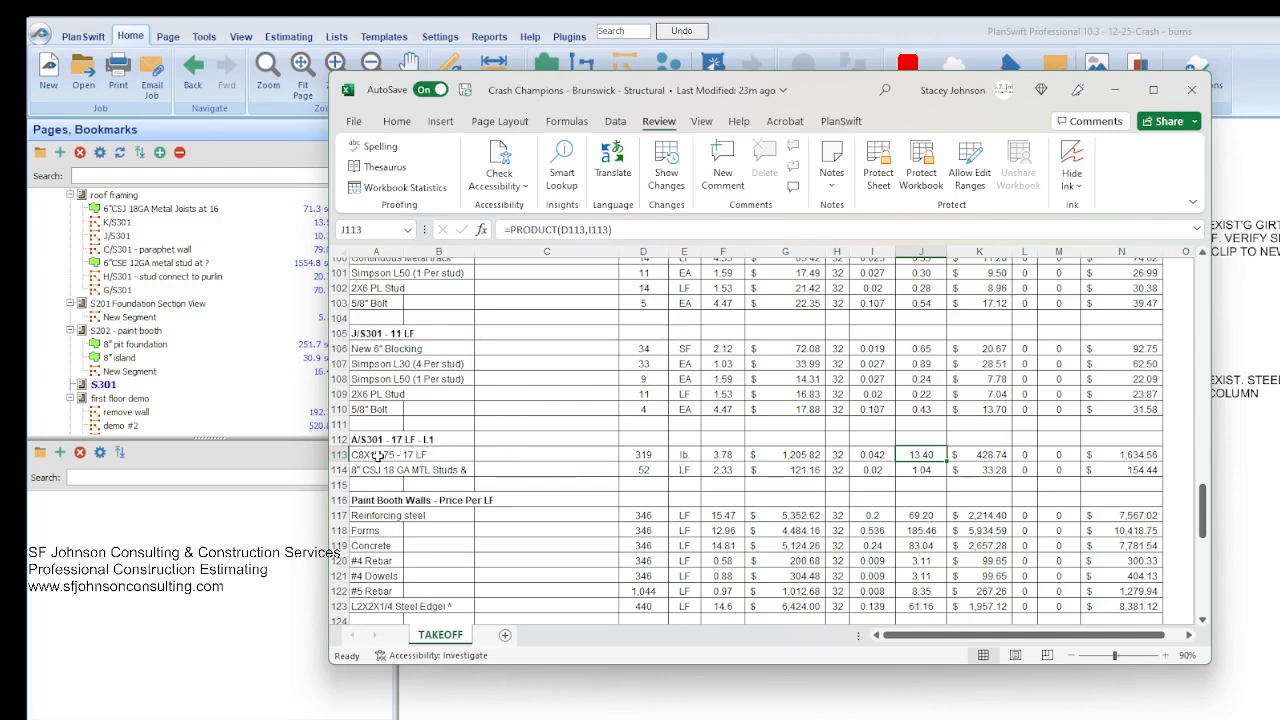
pyautogui.moveTo(427, 460)
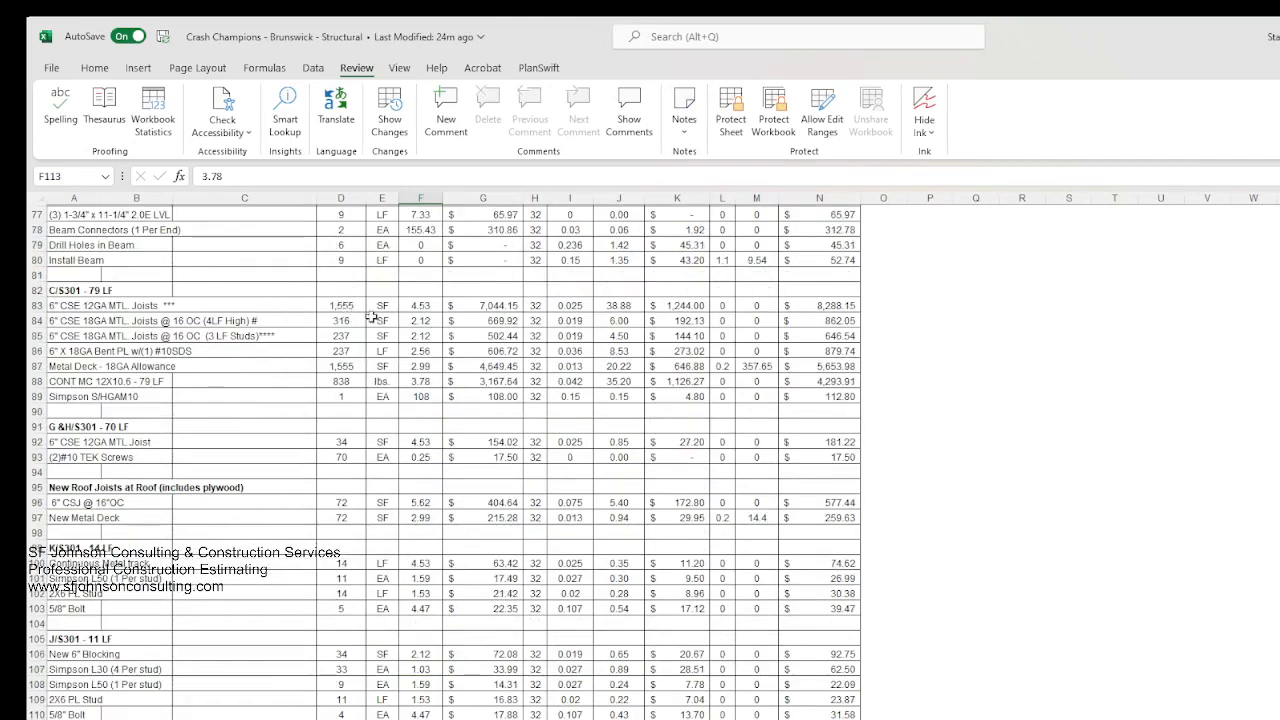
pyautogui.moveTo(386, 442)
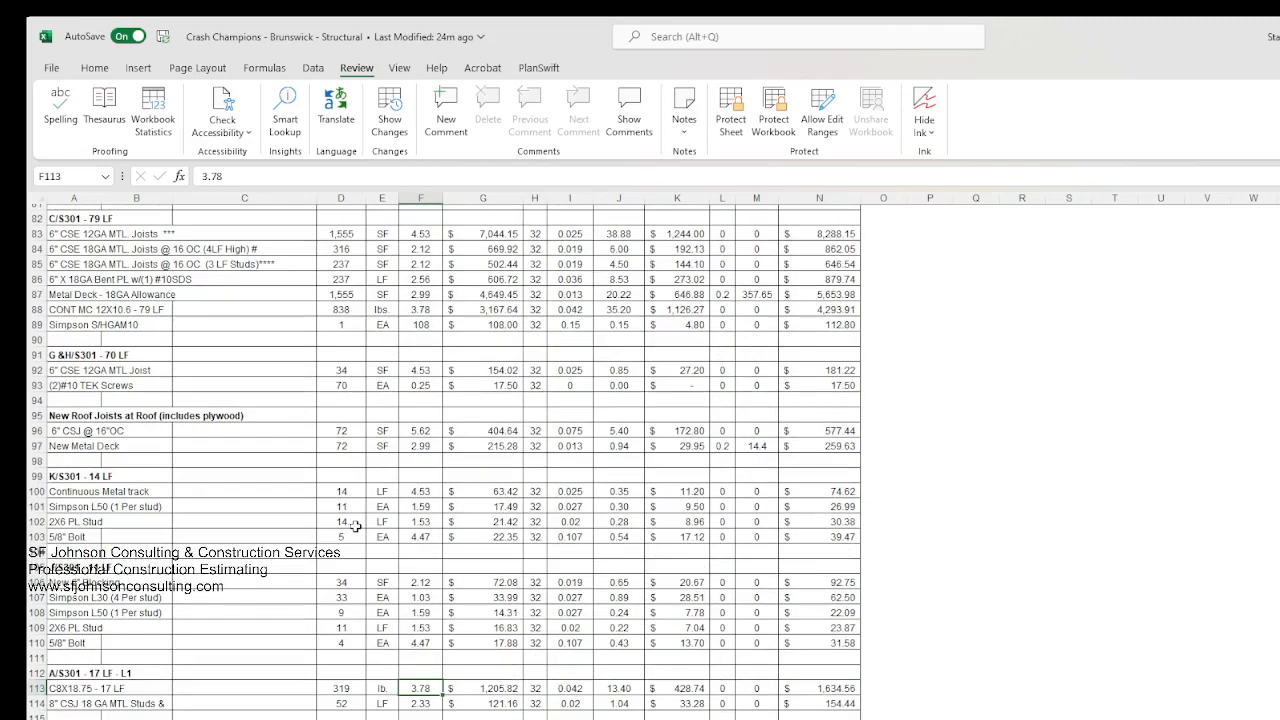
# Scroll down to the $1,671,772.28 total and $1,683,772.28 bid subtotal rows.
pyautogui.scroll(-3)
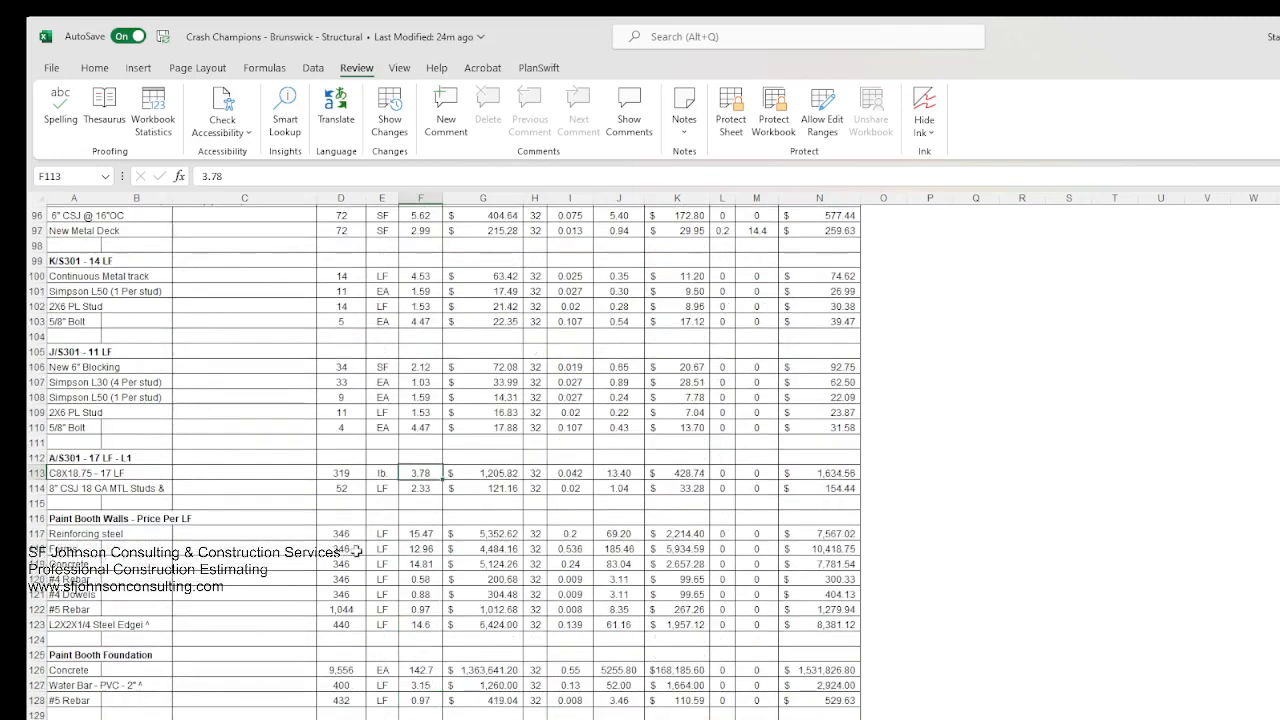
pyautogui.scroll(-3)
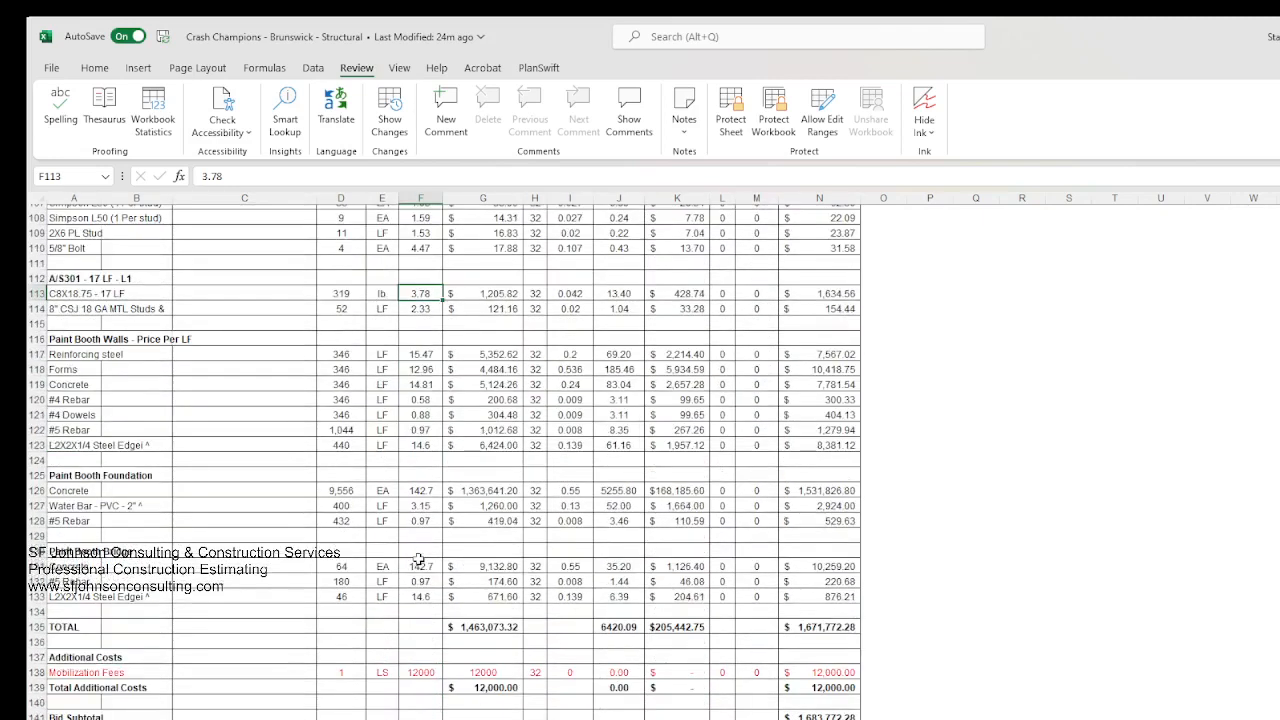
pyautogui.scroll(-3)
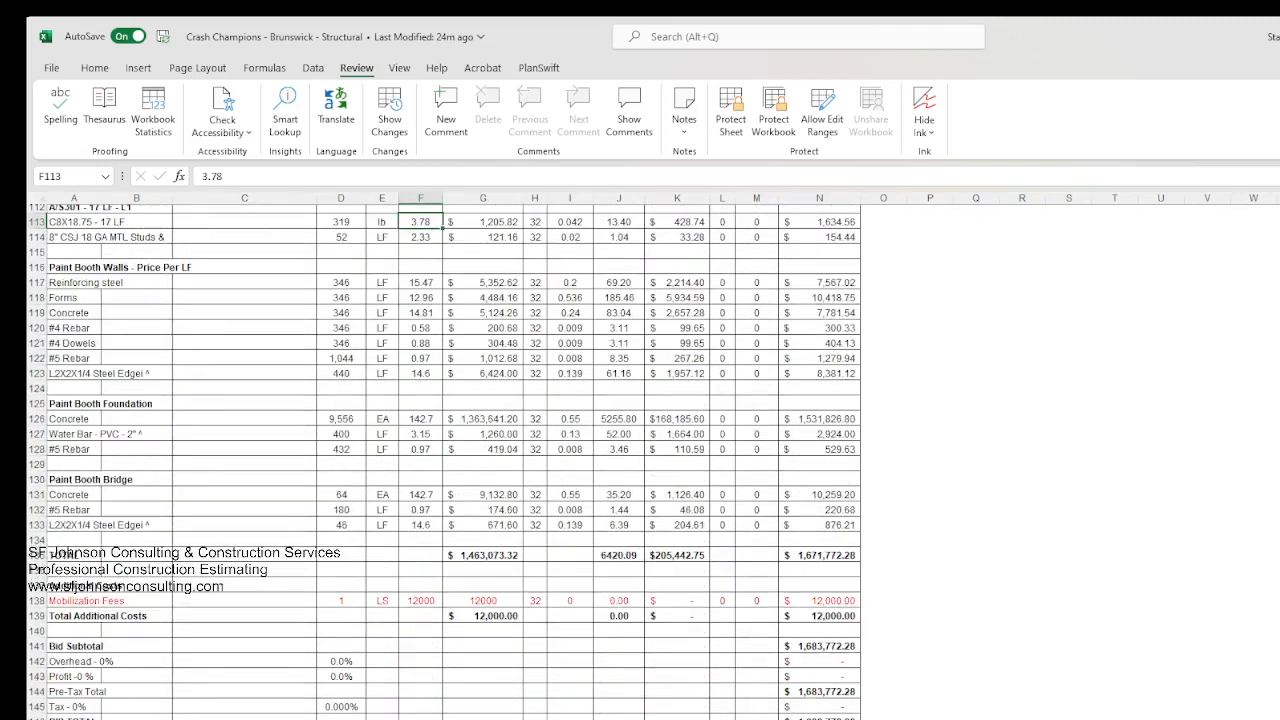
pyautogui.moveTo(737, 709)
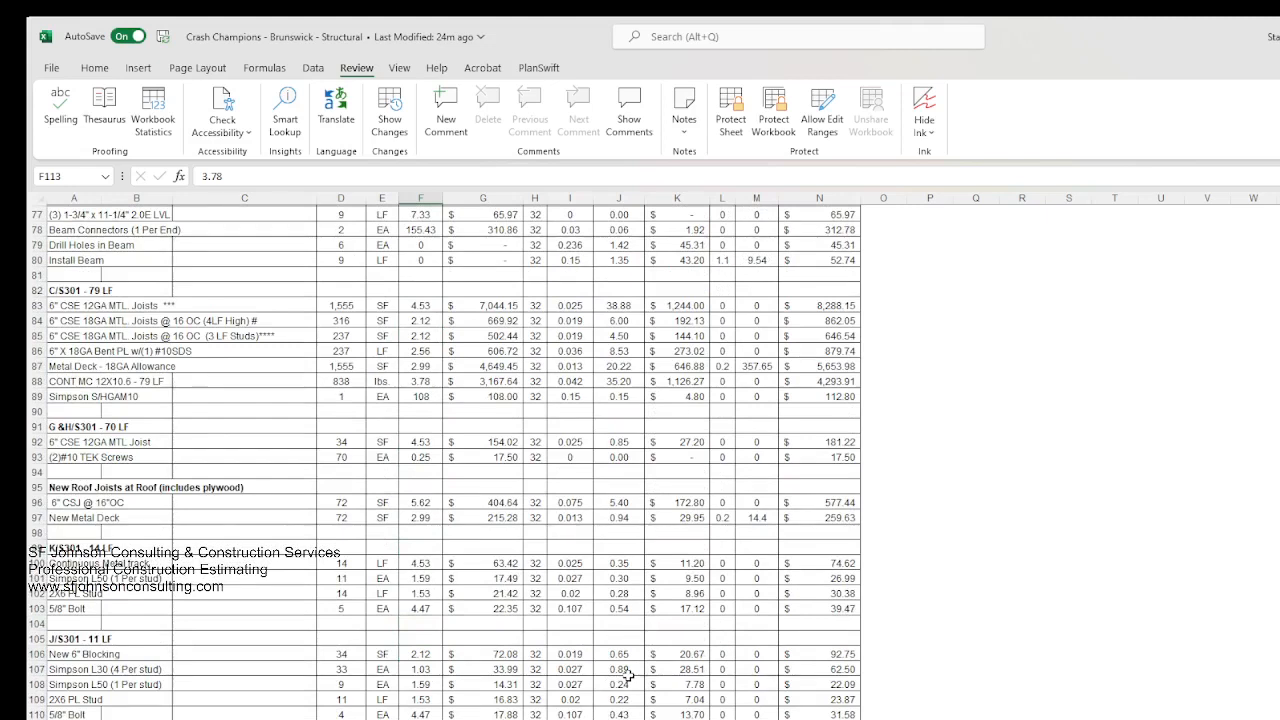
pyautogui.moveTo(627, 675)
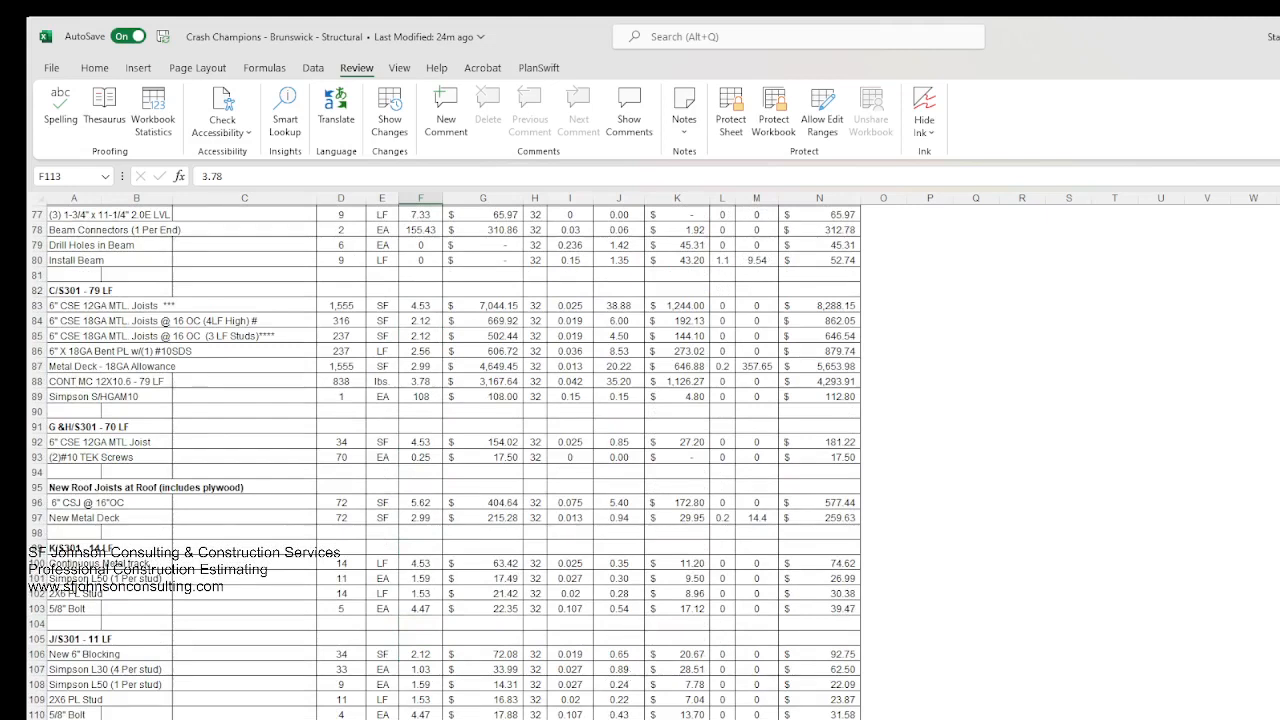